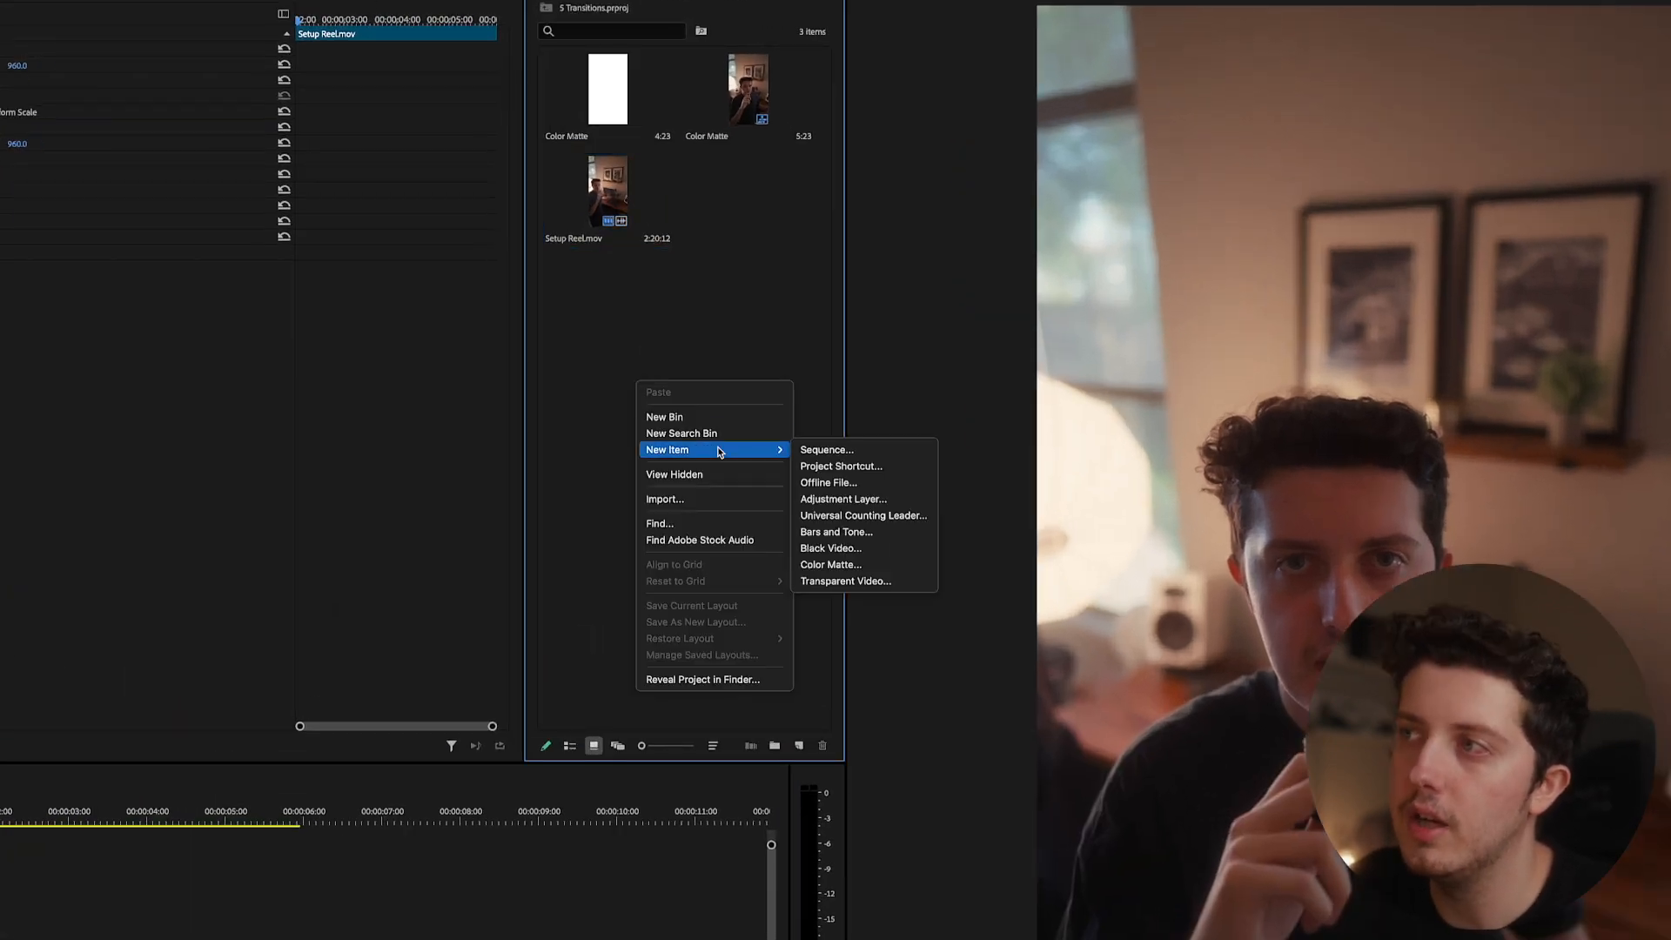
Create a white 1080×1920 colour matte from the Project panel
{"action": "left_click", "coordinate": [830, 564]}
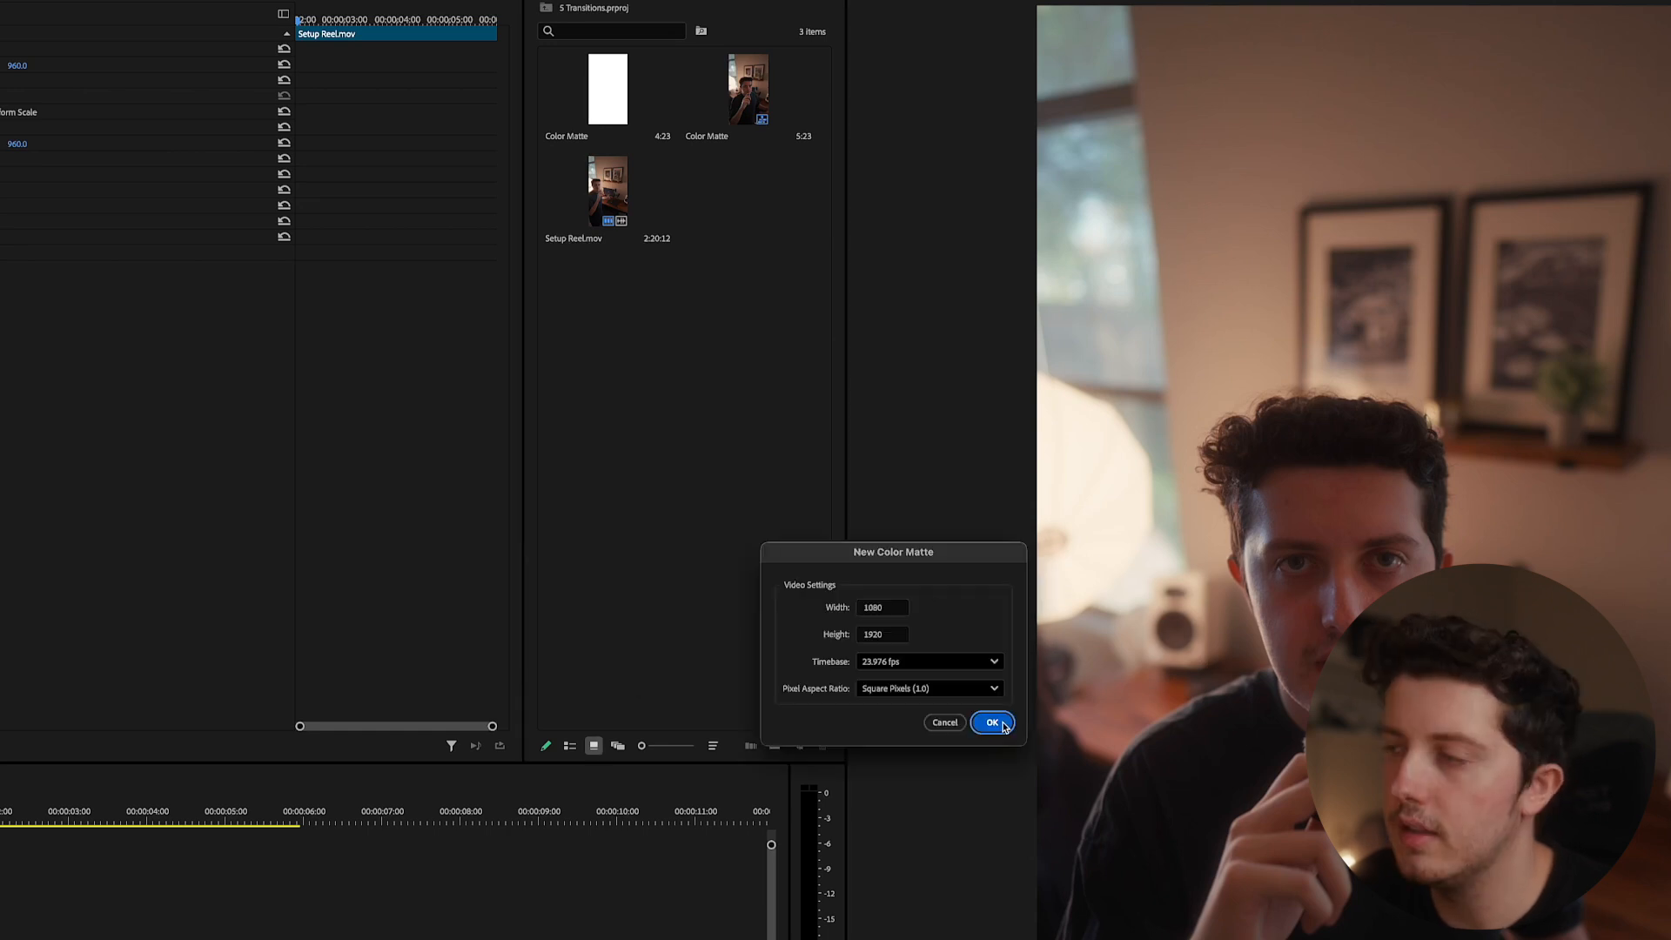
{"action": "left_click", "coordinate": [991, 722]}
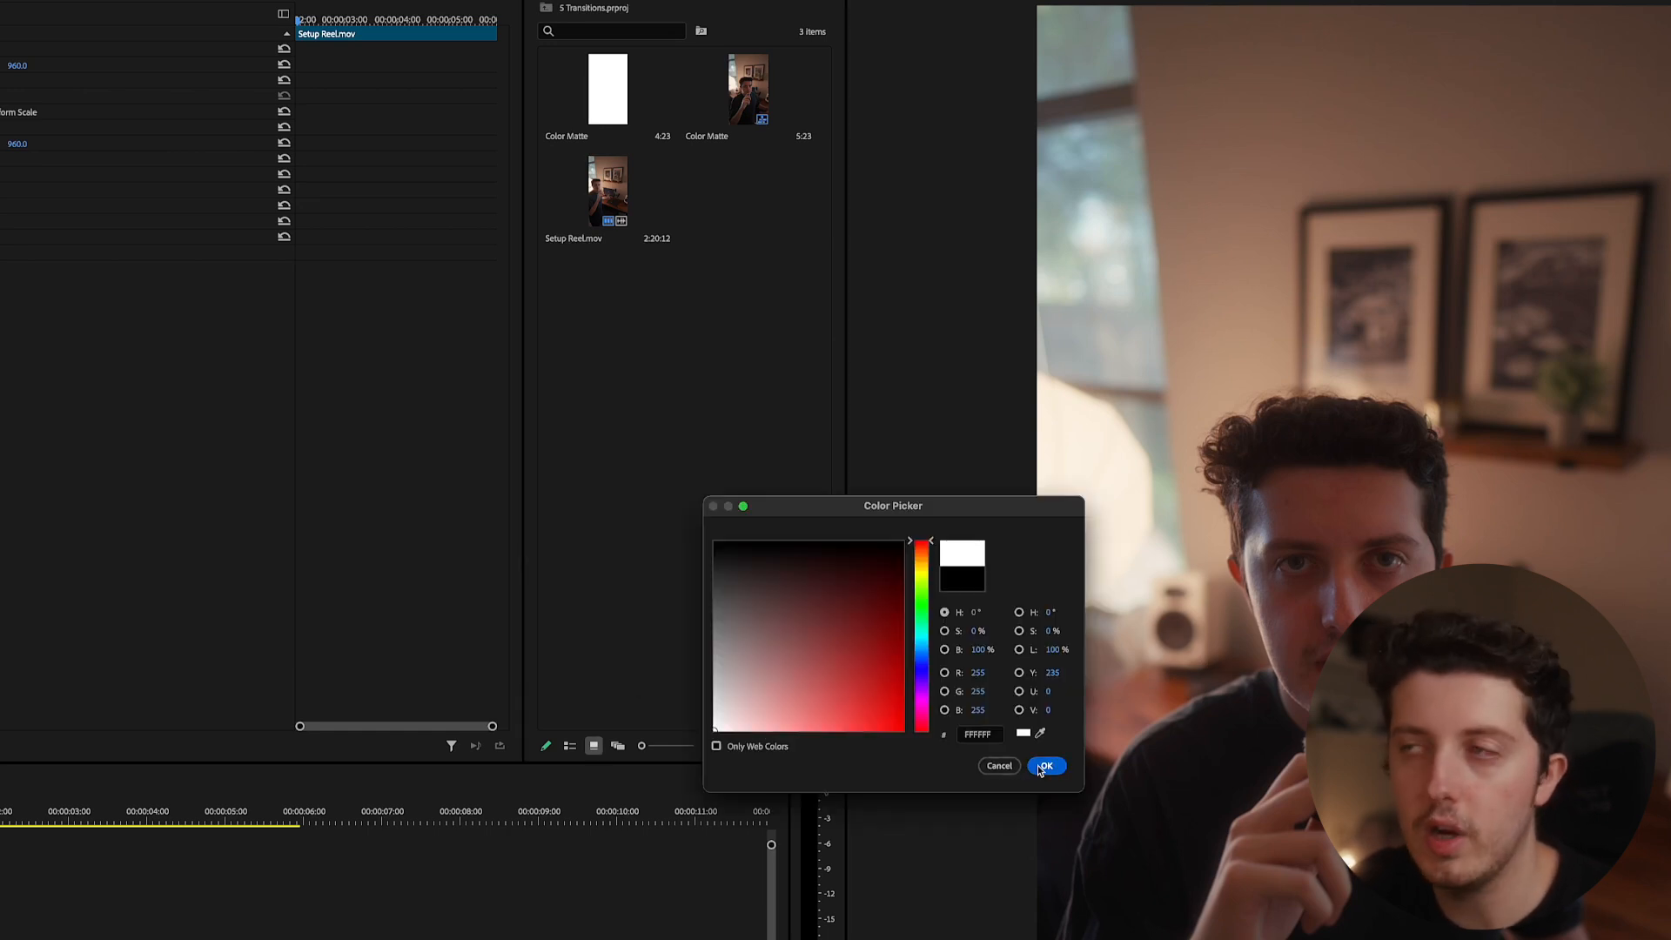
{"action": "left_click", "coordinate": [1045, 765]}
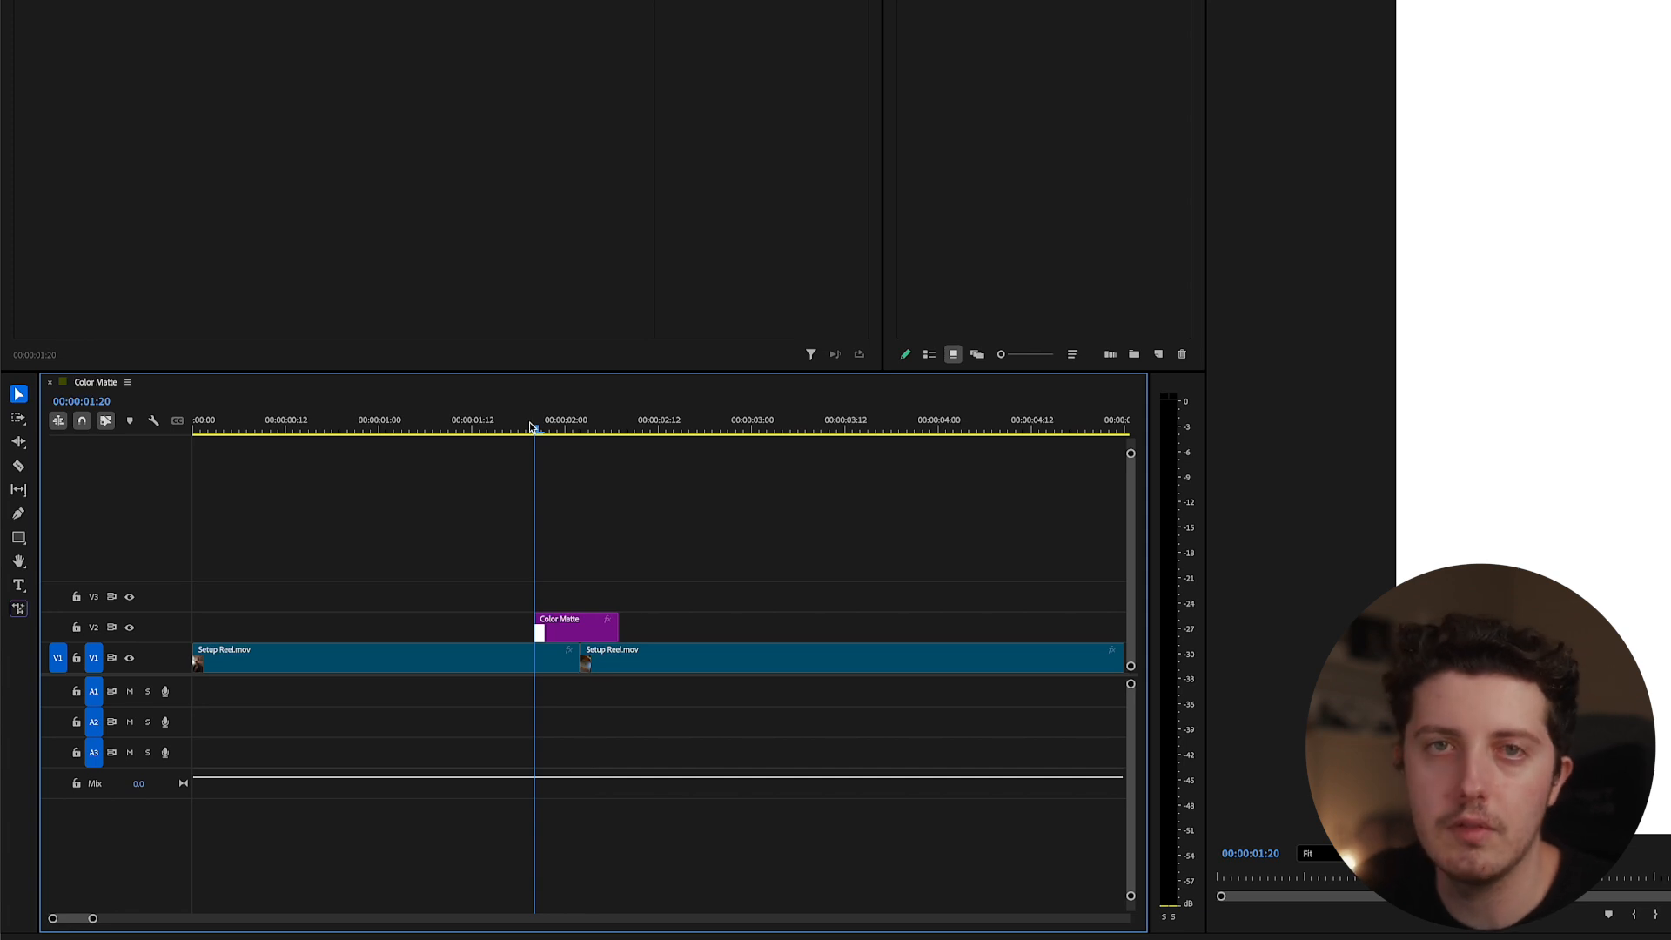
Keyframe the white matte's opacity in Effect Controls so it fades in at the cut
{"action": "left_click", "coordinate": [575, 622]}
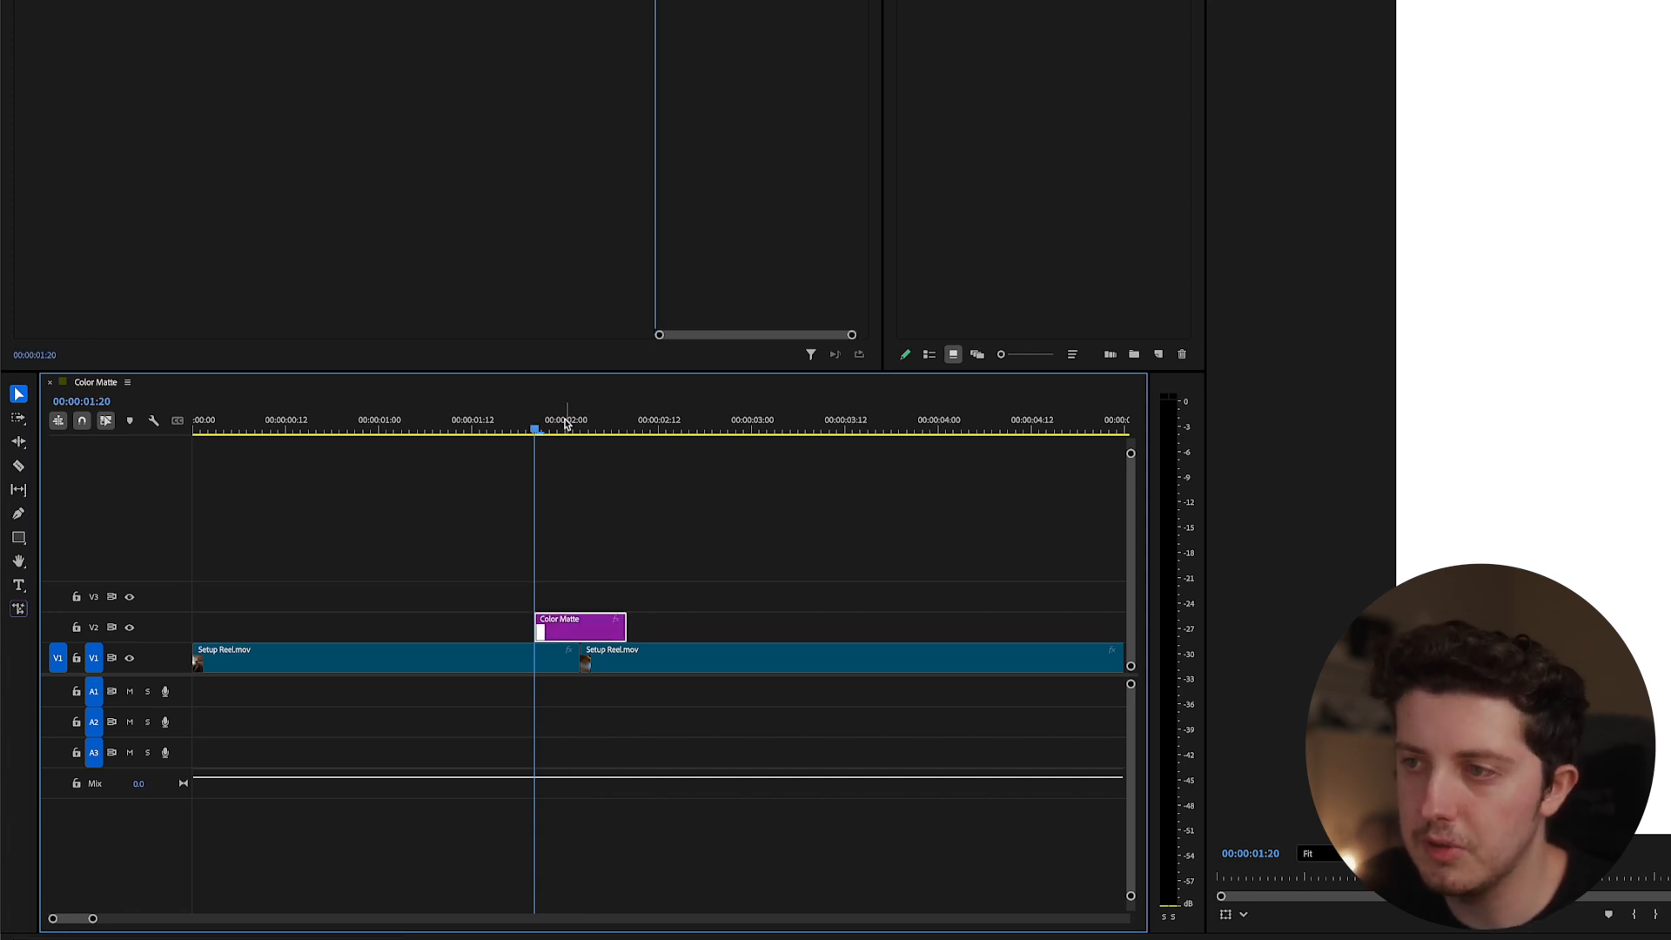
{"action": "left_click", "coordinate": [580, 426]}
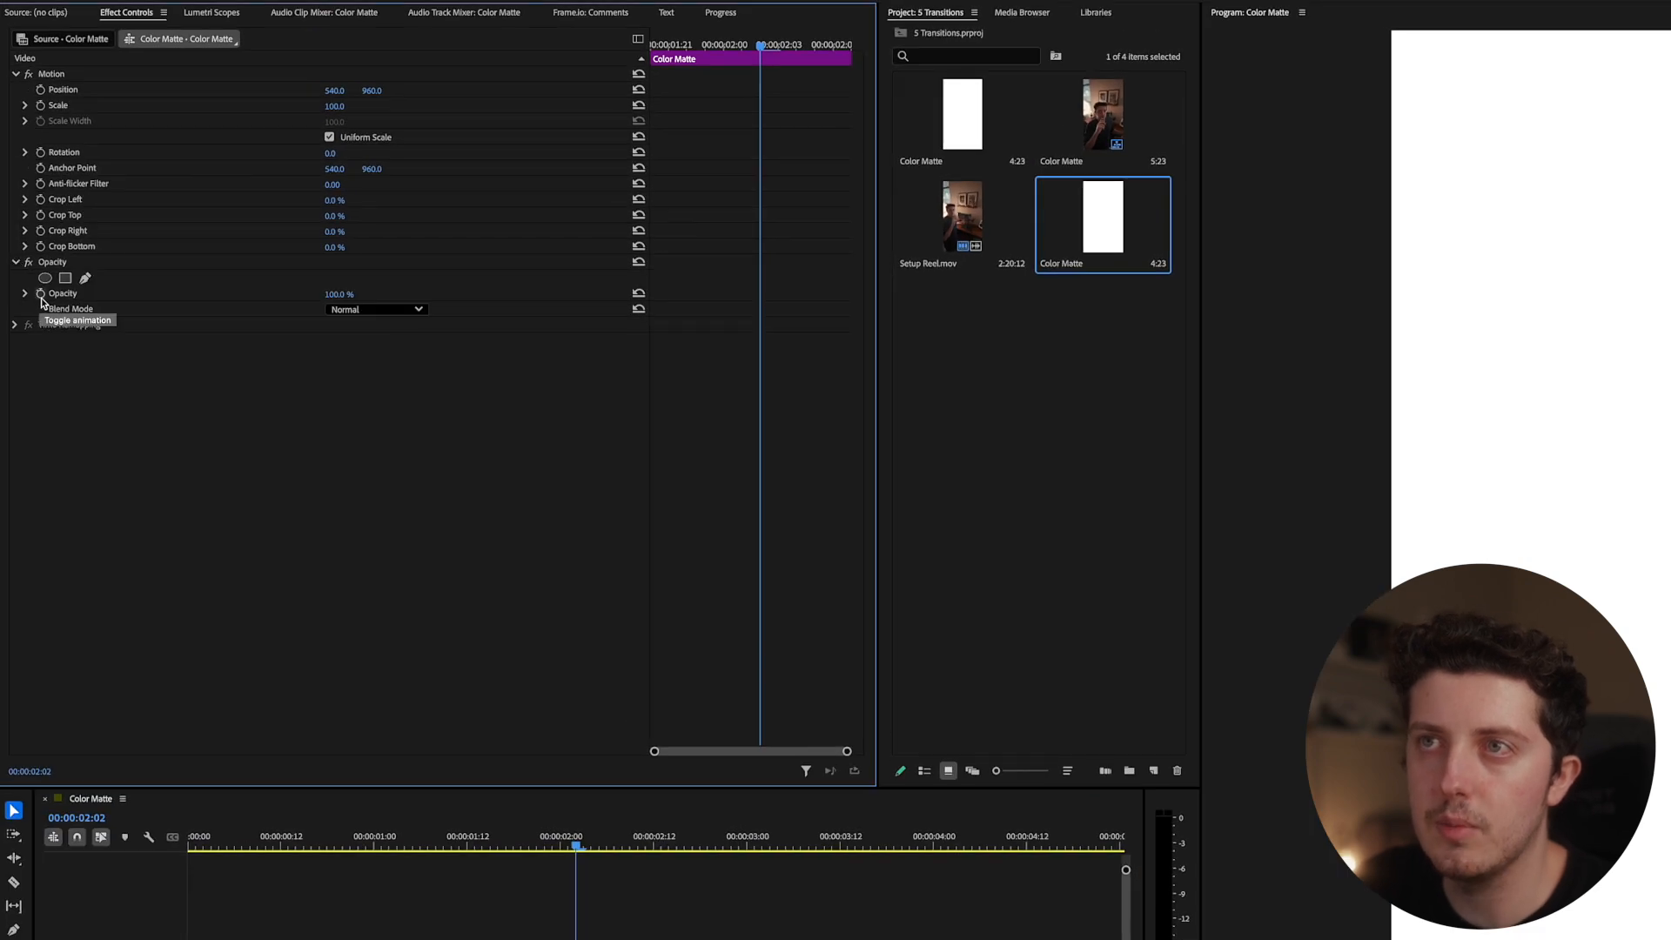
{"action": "left_click", "coordinate": [42, 294]}
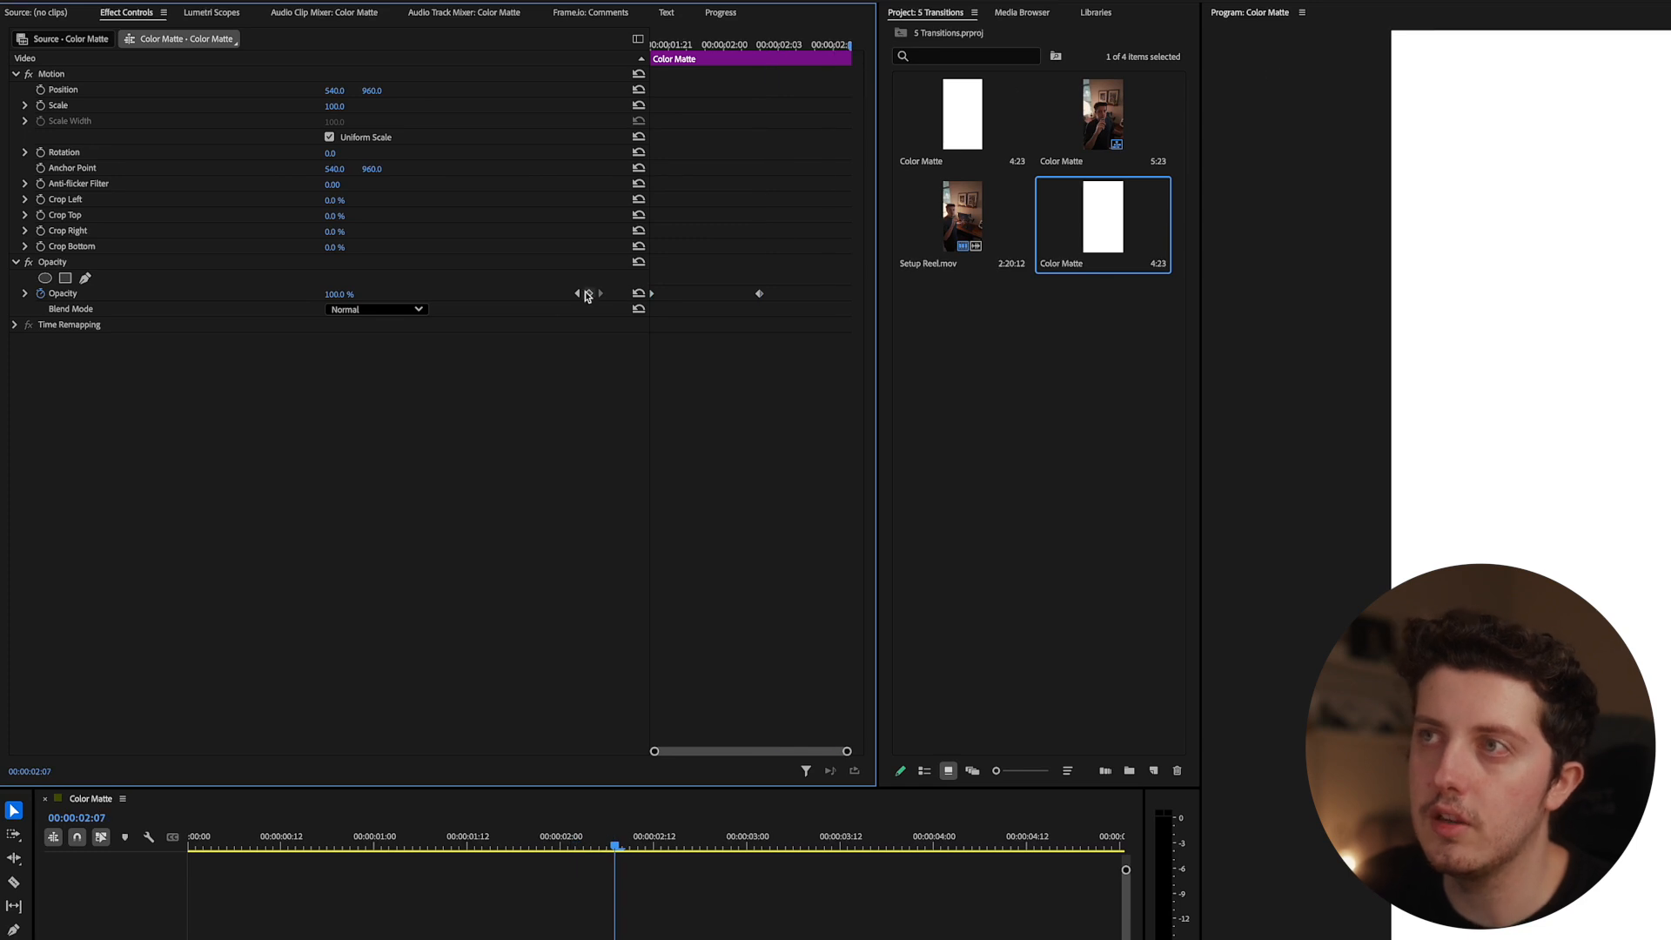
{"action": "left_click", "coordinate": [638, 293]}
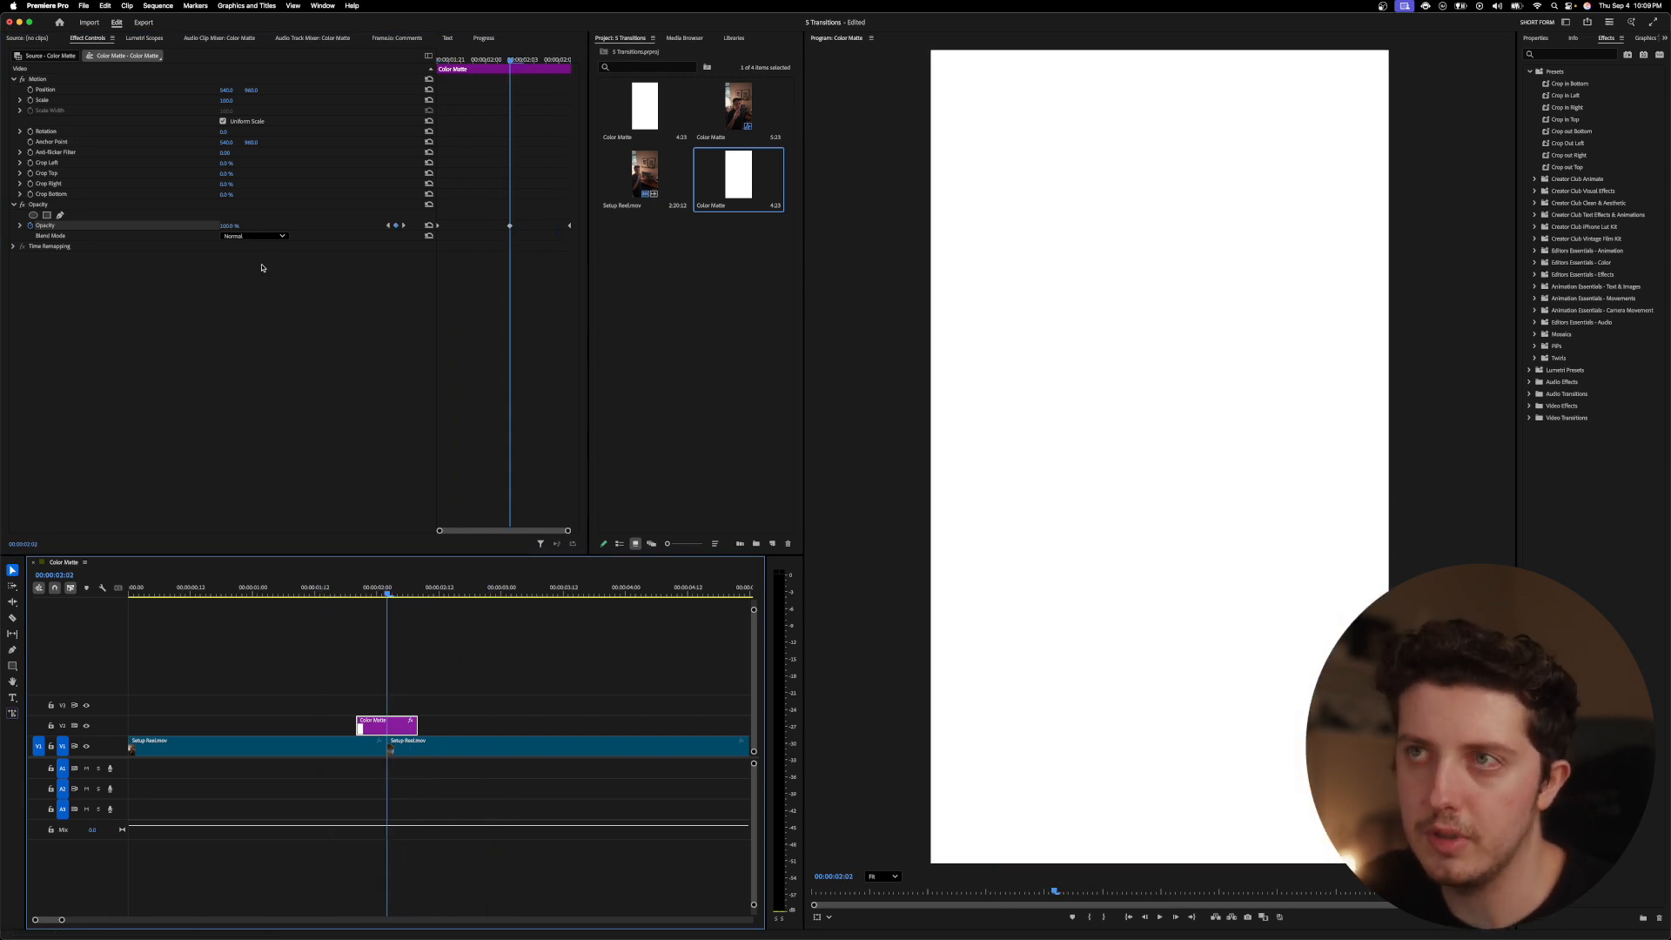
Set the matte's blend mode to Overlay and preview the flash
{"action": "left_click", "coordinate": [253, 236]}
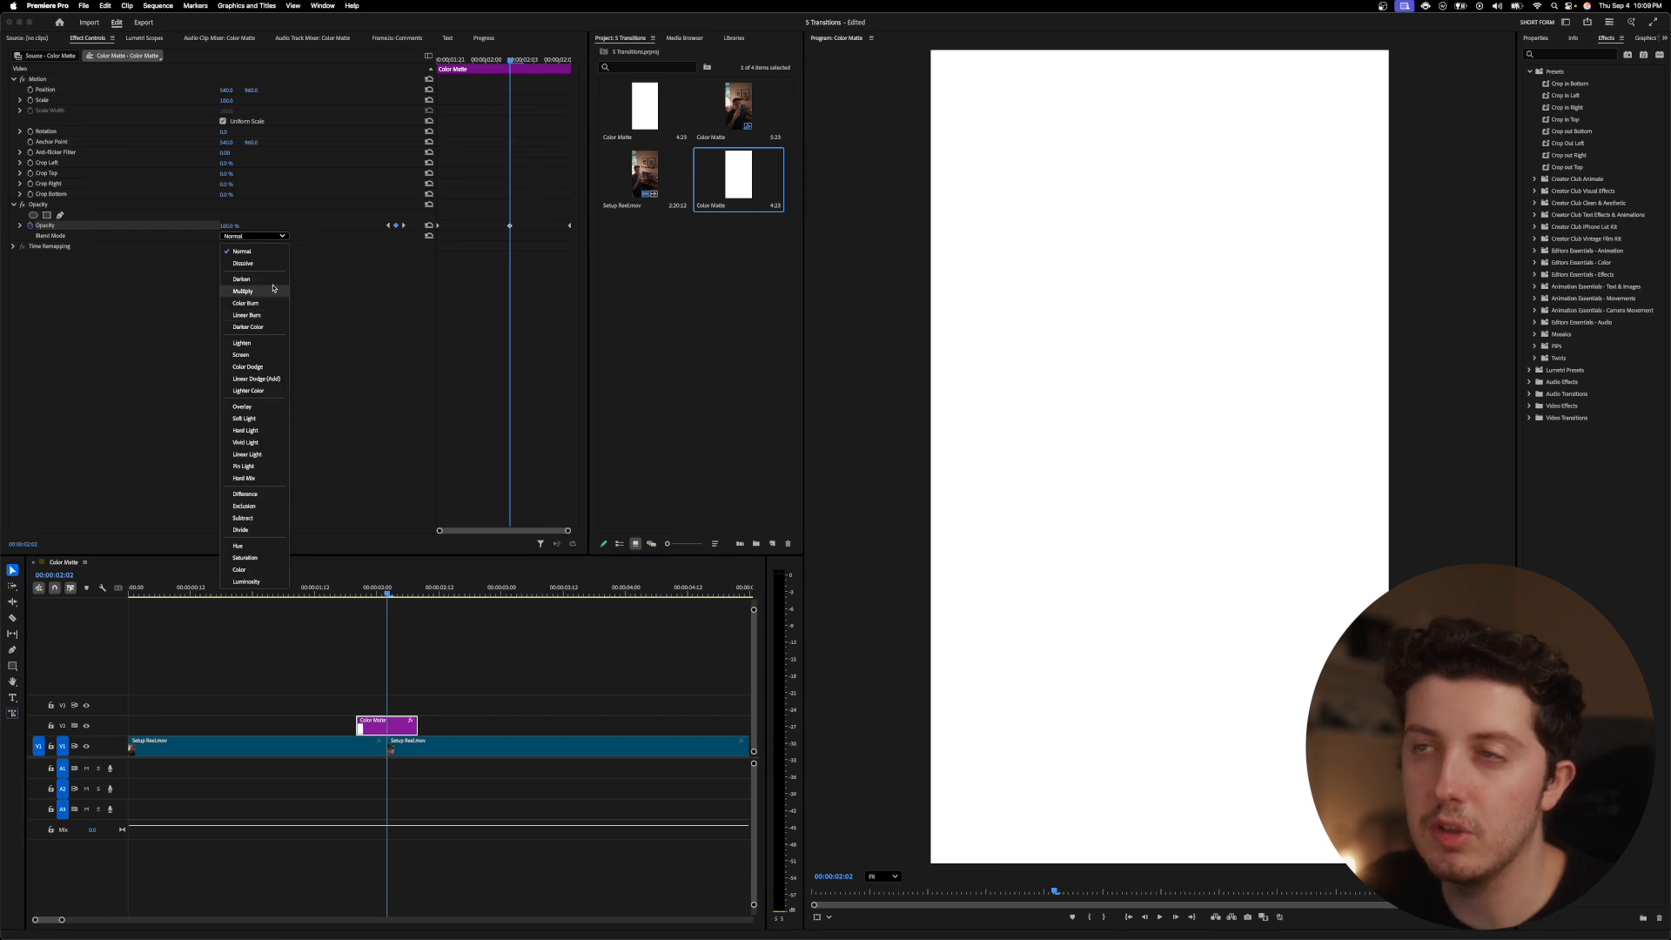
{"action": "left_click", "coordinate": [241, 406]}
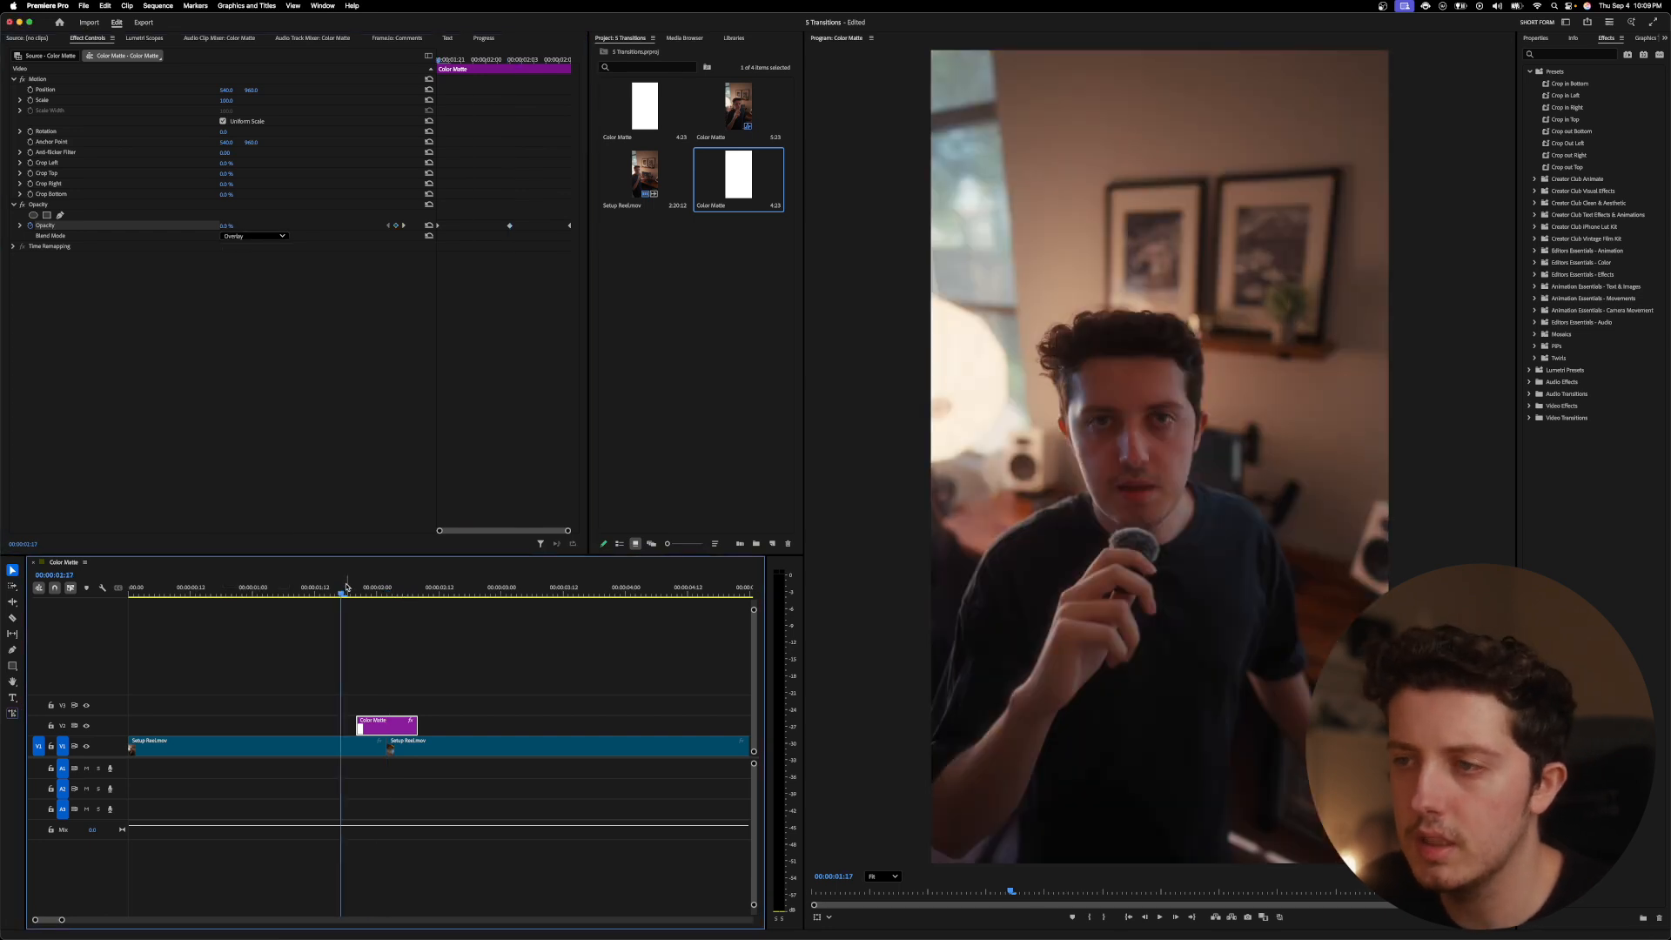
{"action": "left_click", "coordinate": [275, 587]}
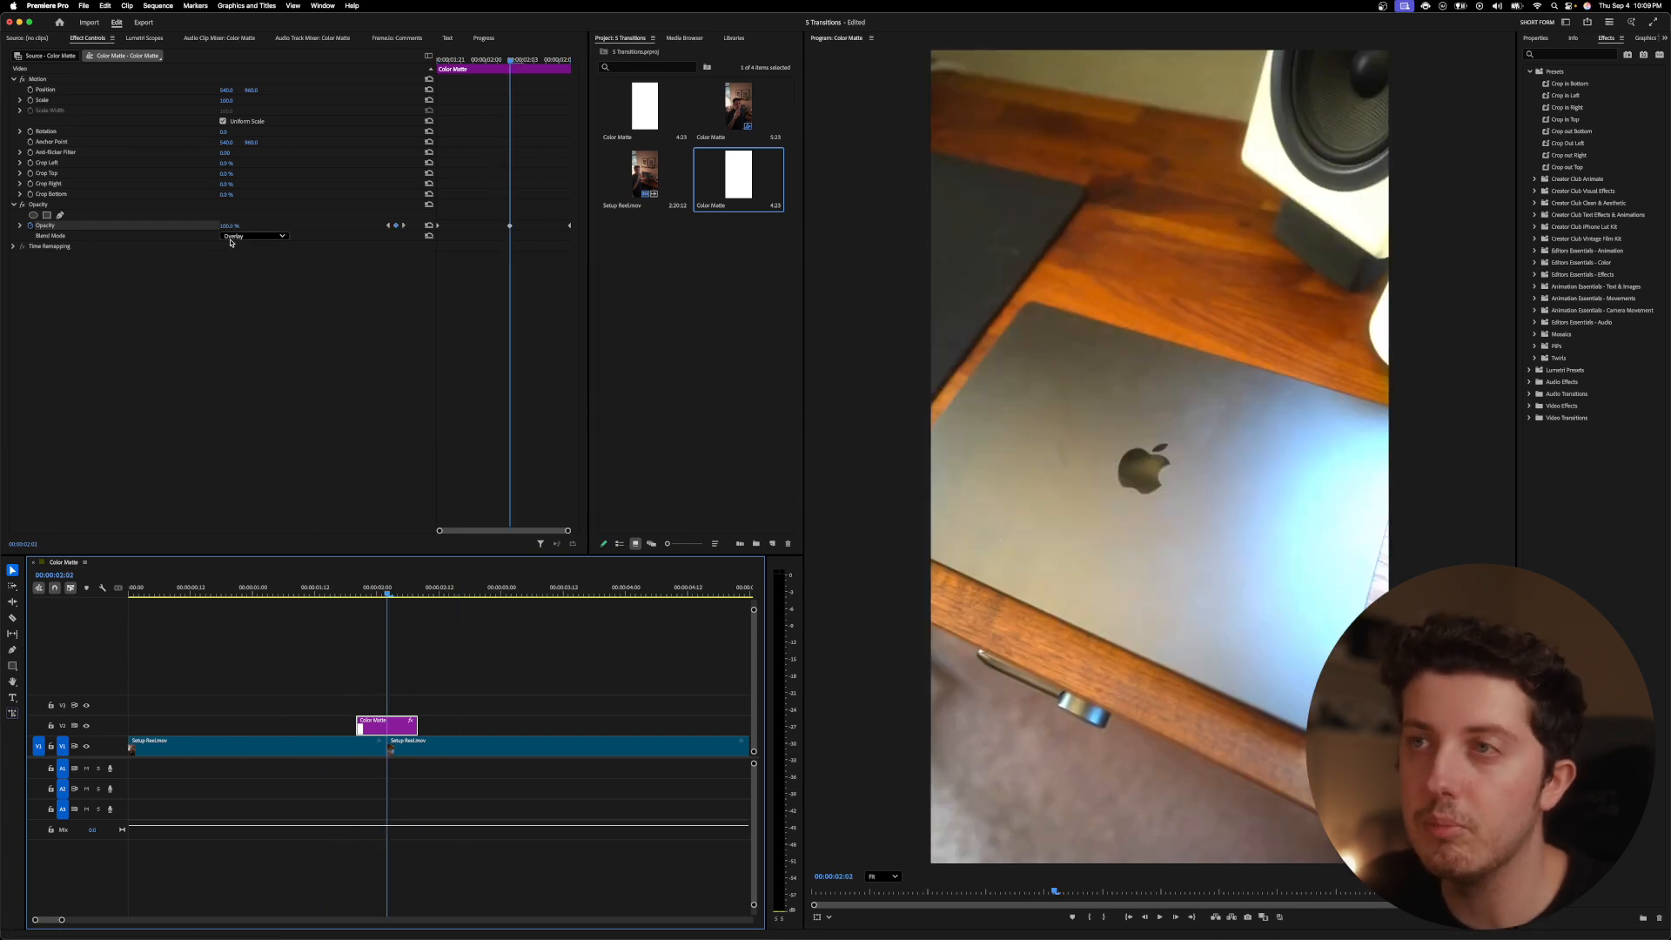
Try Soft Light blending on the matte and preview the flash again
{"action": "left_click", "coordinate": [253, 236]}
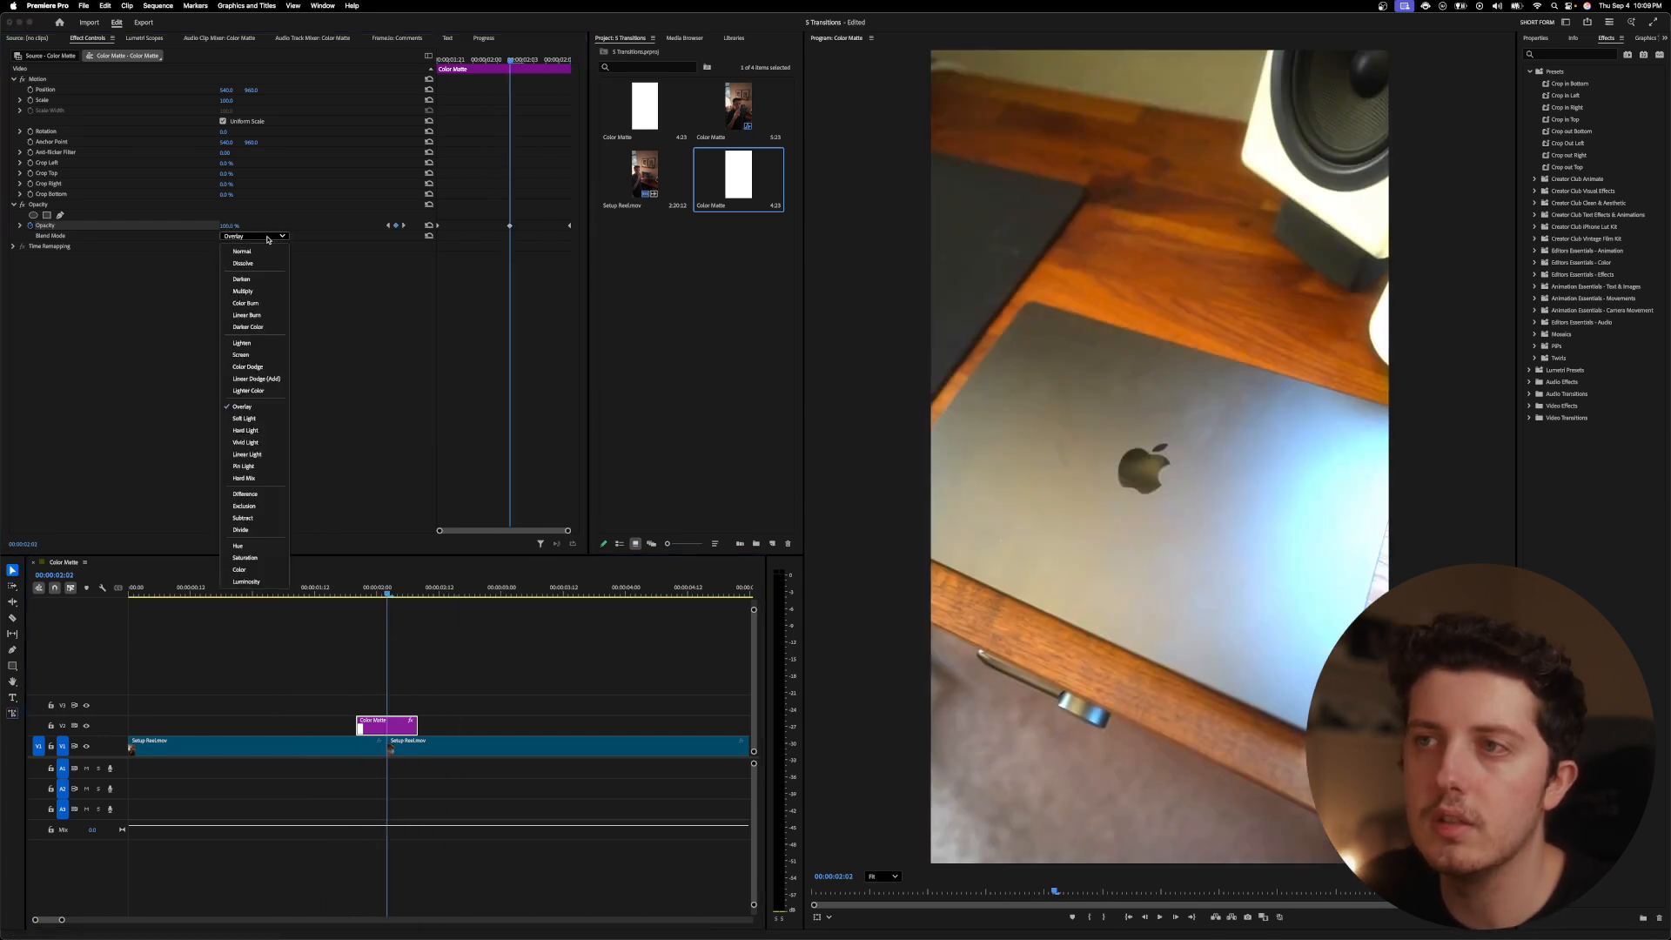
{"action": "left_click", "coordinate": [244, 418]}
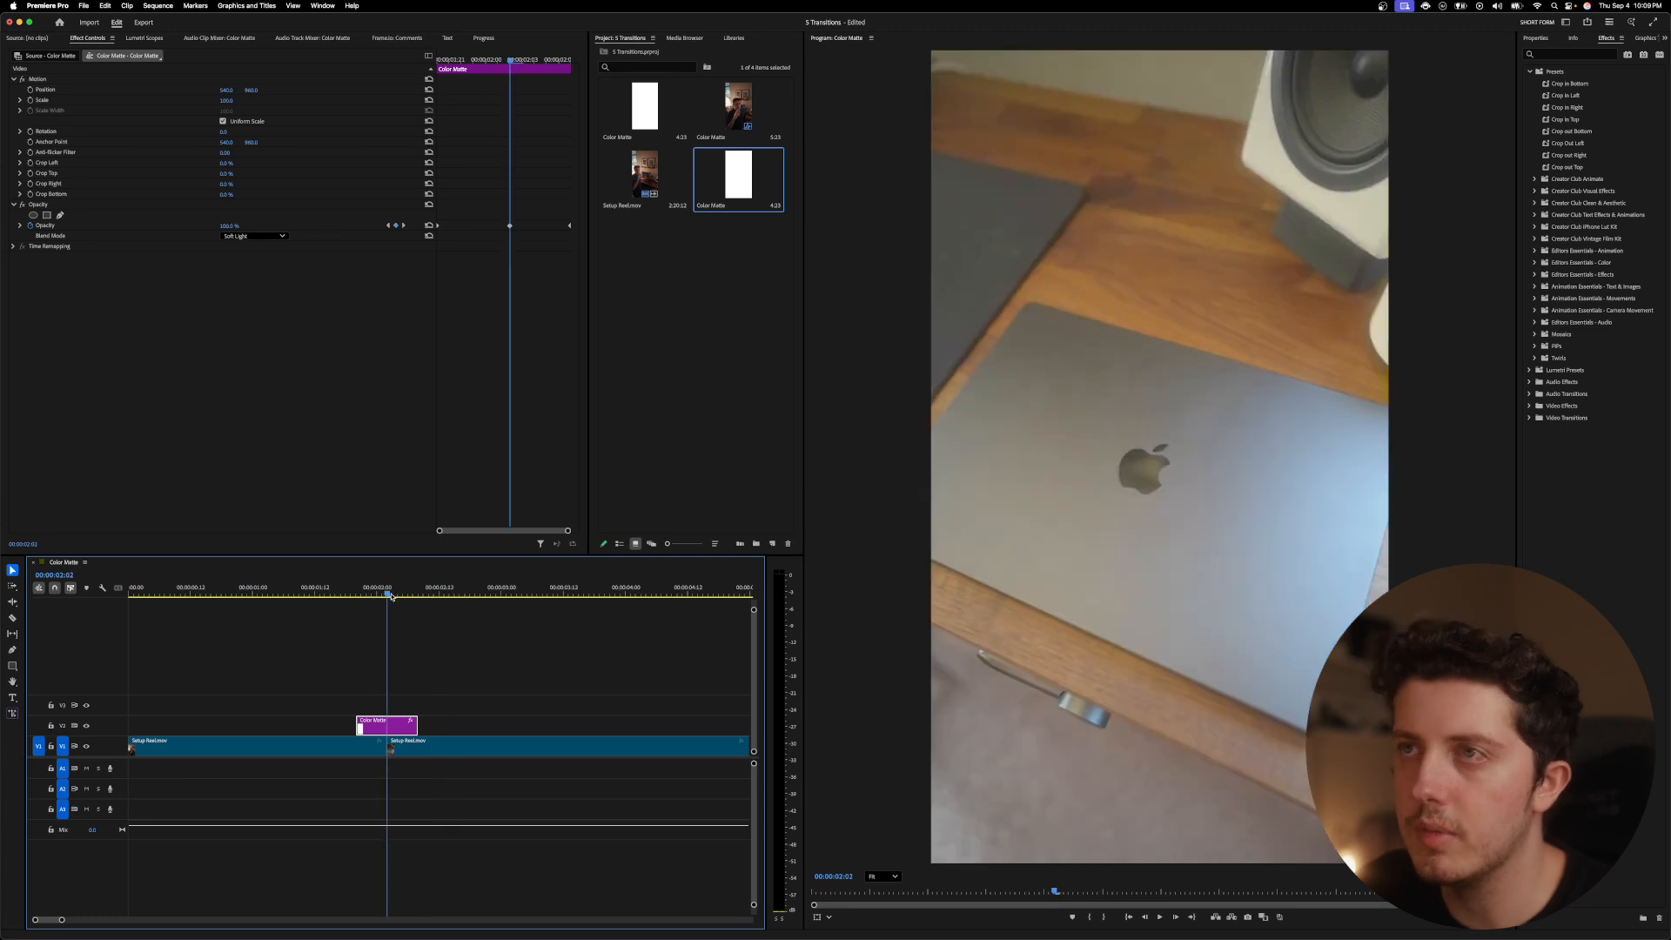
{"action": "left_click", "coordinate": [252, 236]}
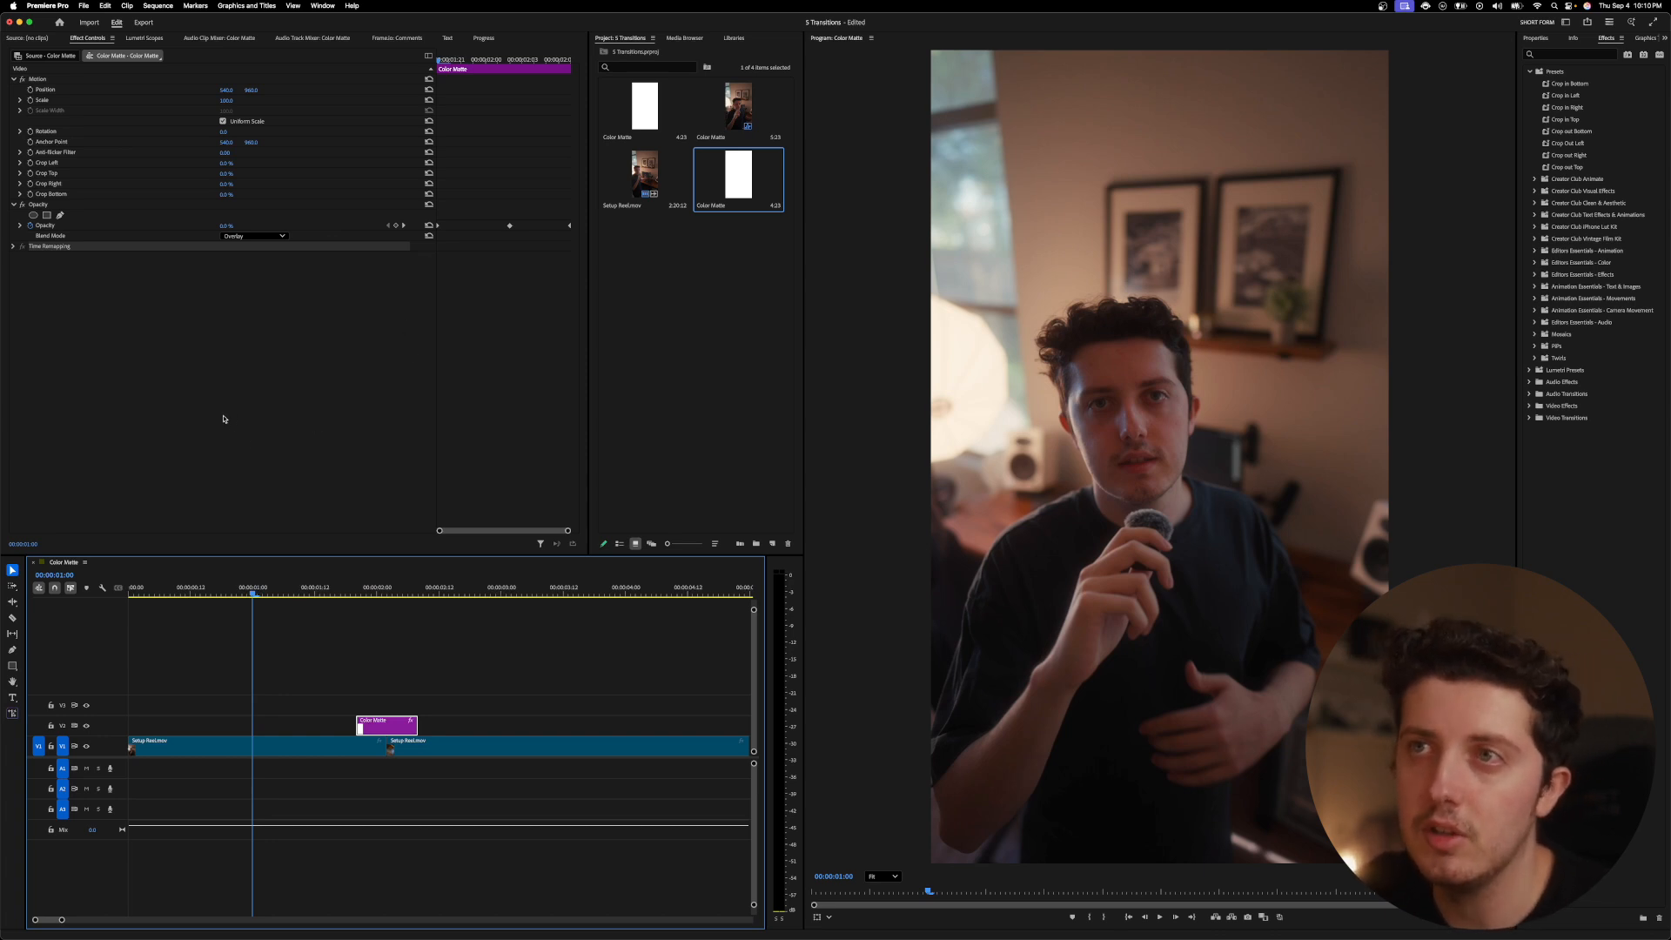
{"action": "left_click", "coordinate": [252, 236]}
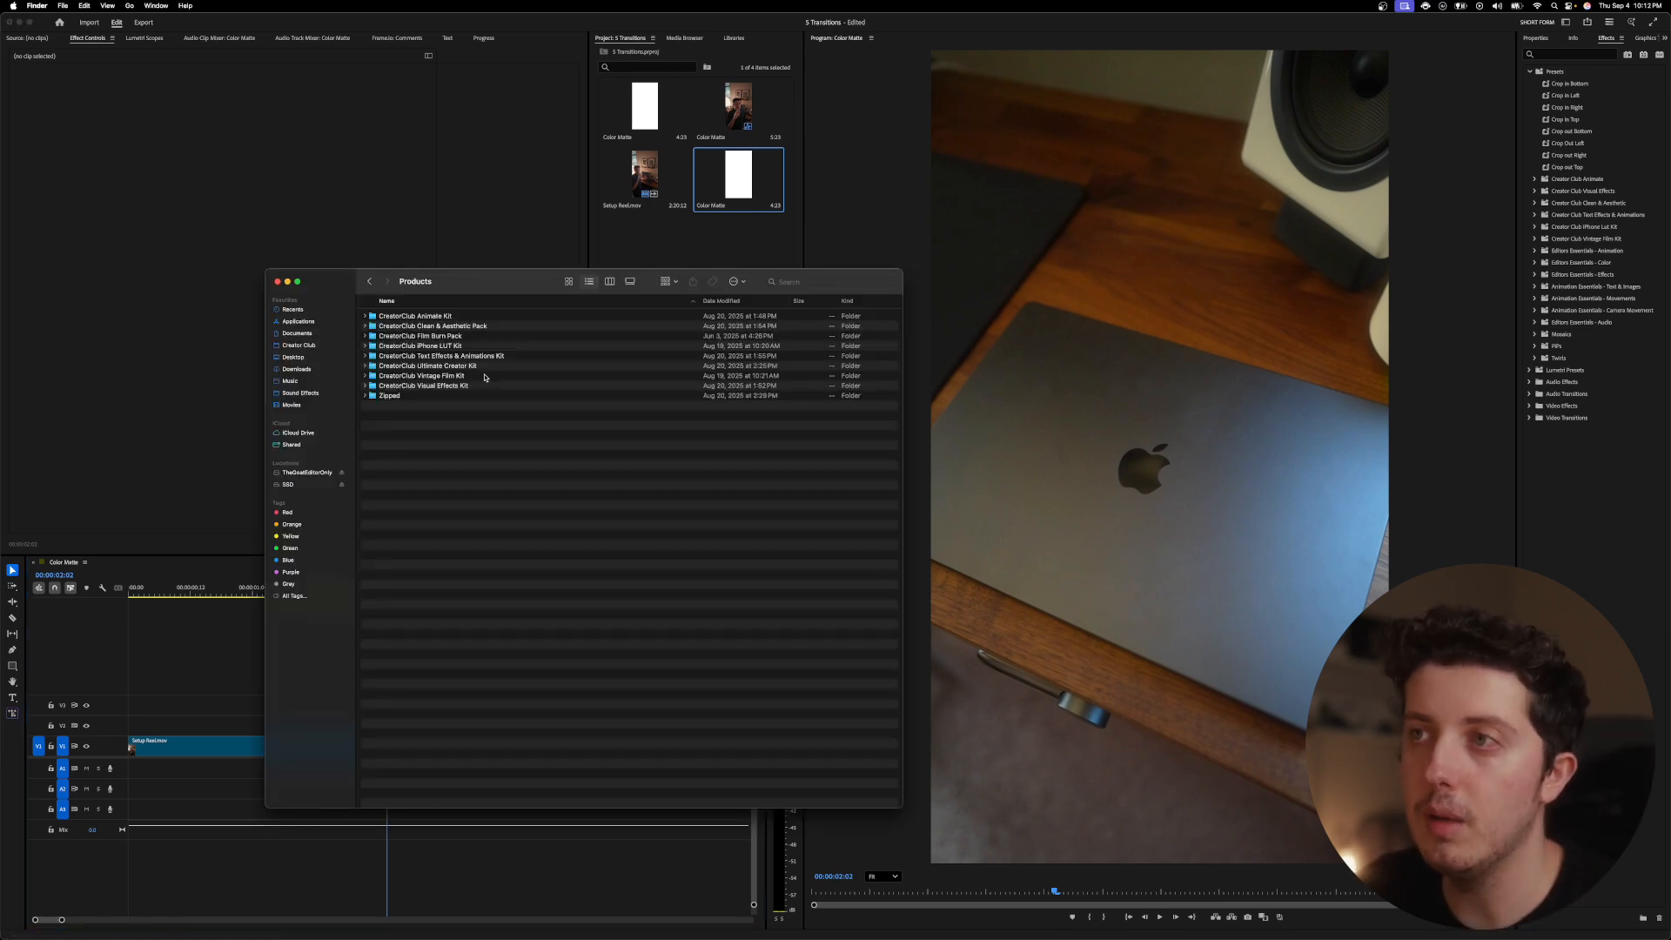
Add a vertical film burn from the Film Burn Pack to V2 with Screen blending
{"action": "double_click", "coordinate": [419, 336]}
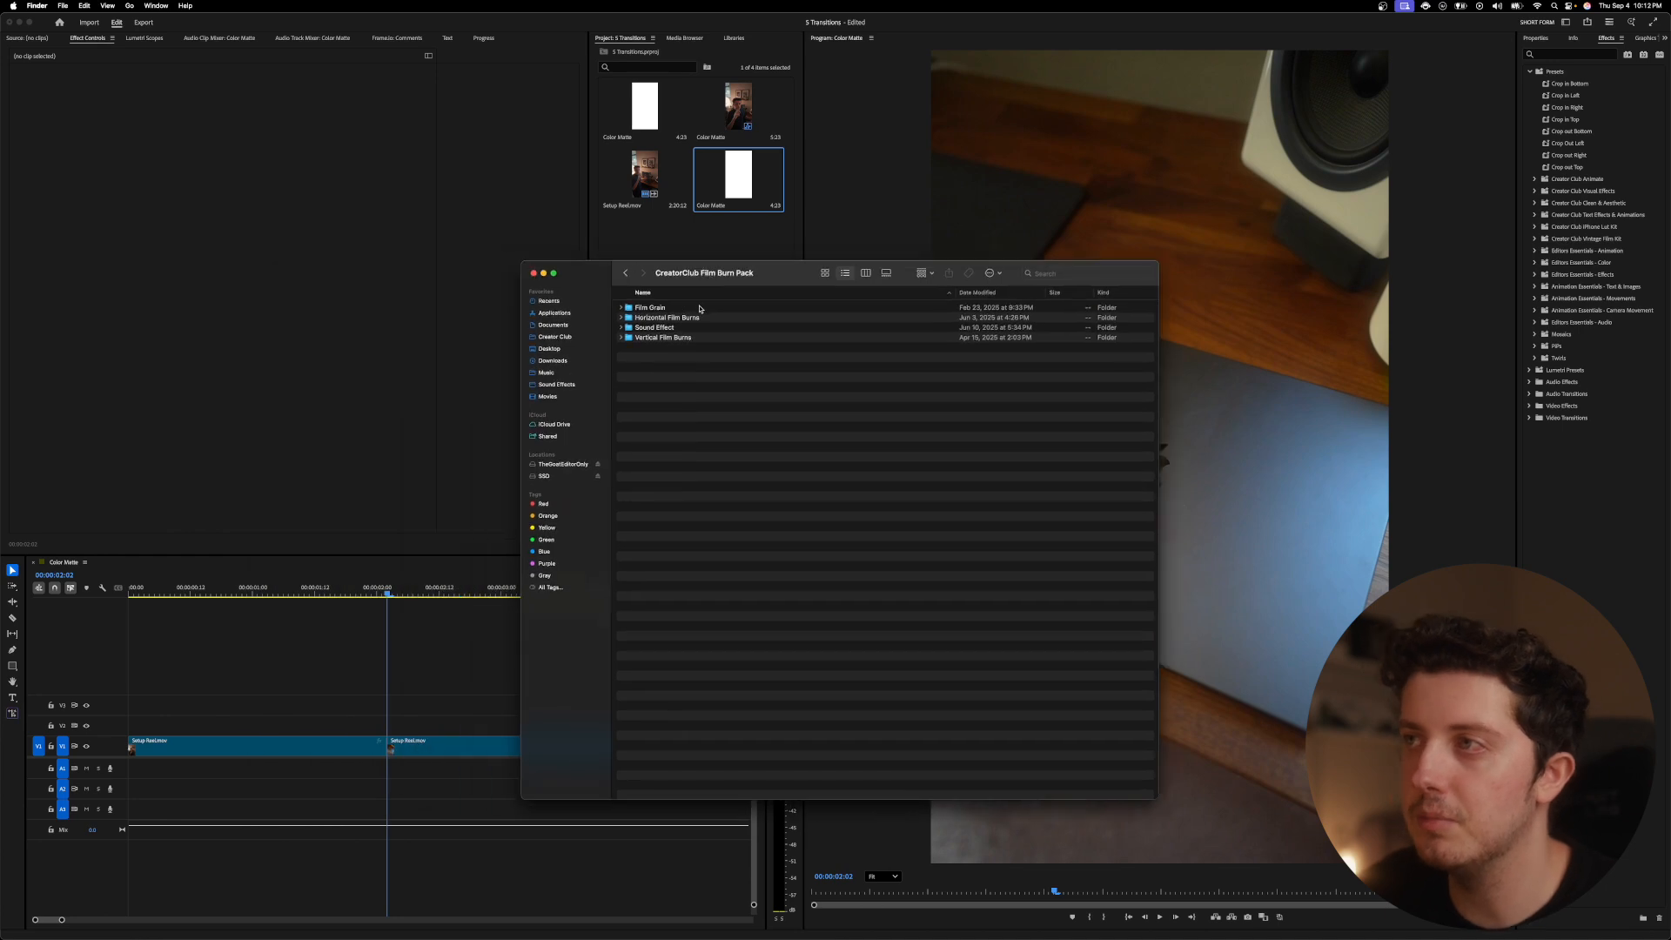
{"action": "double_click", "coordinate": [664, 337]}
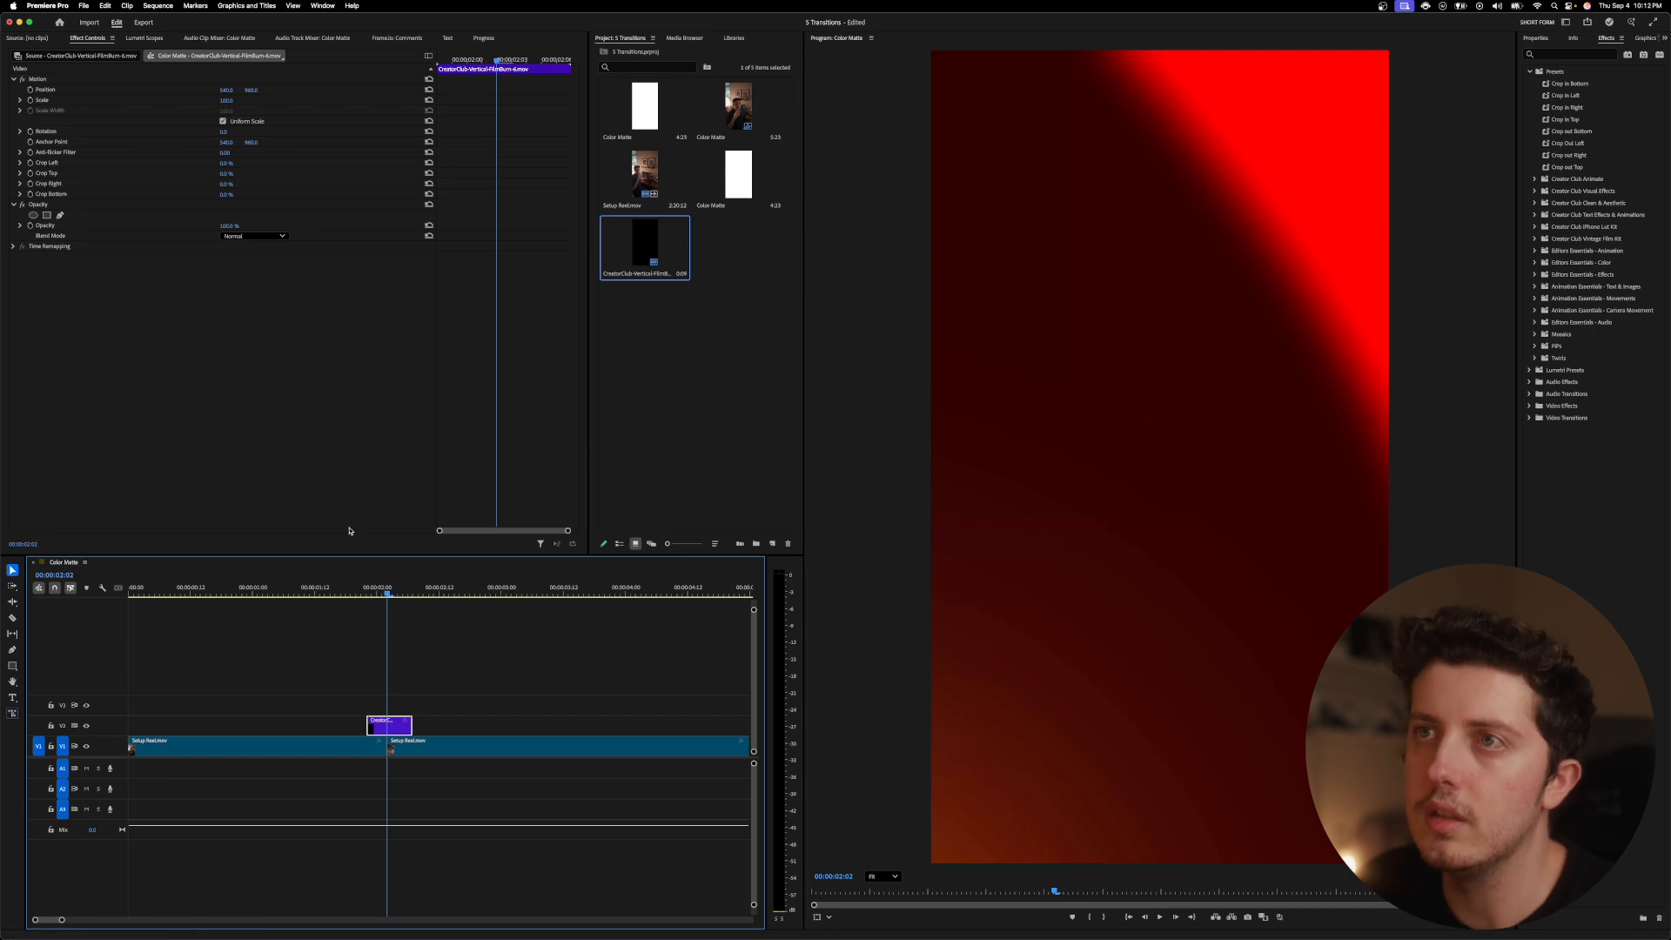
{"action": "left_click", "coordinate": [253, 236]}
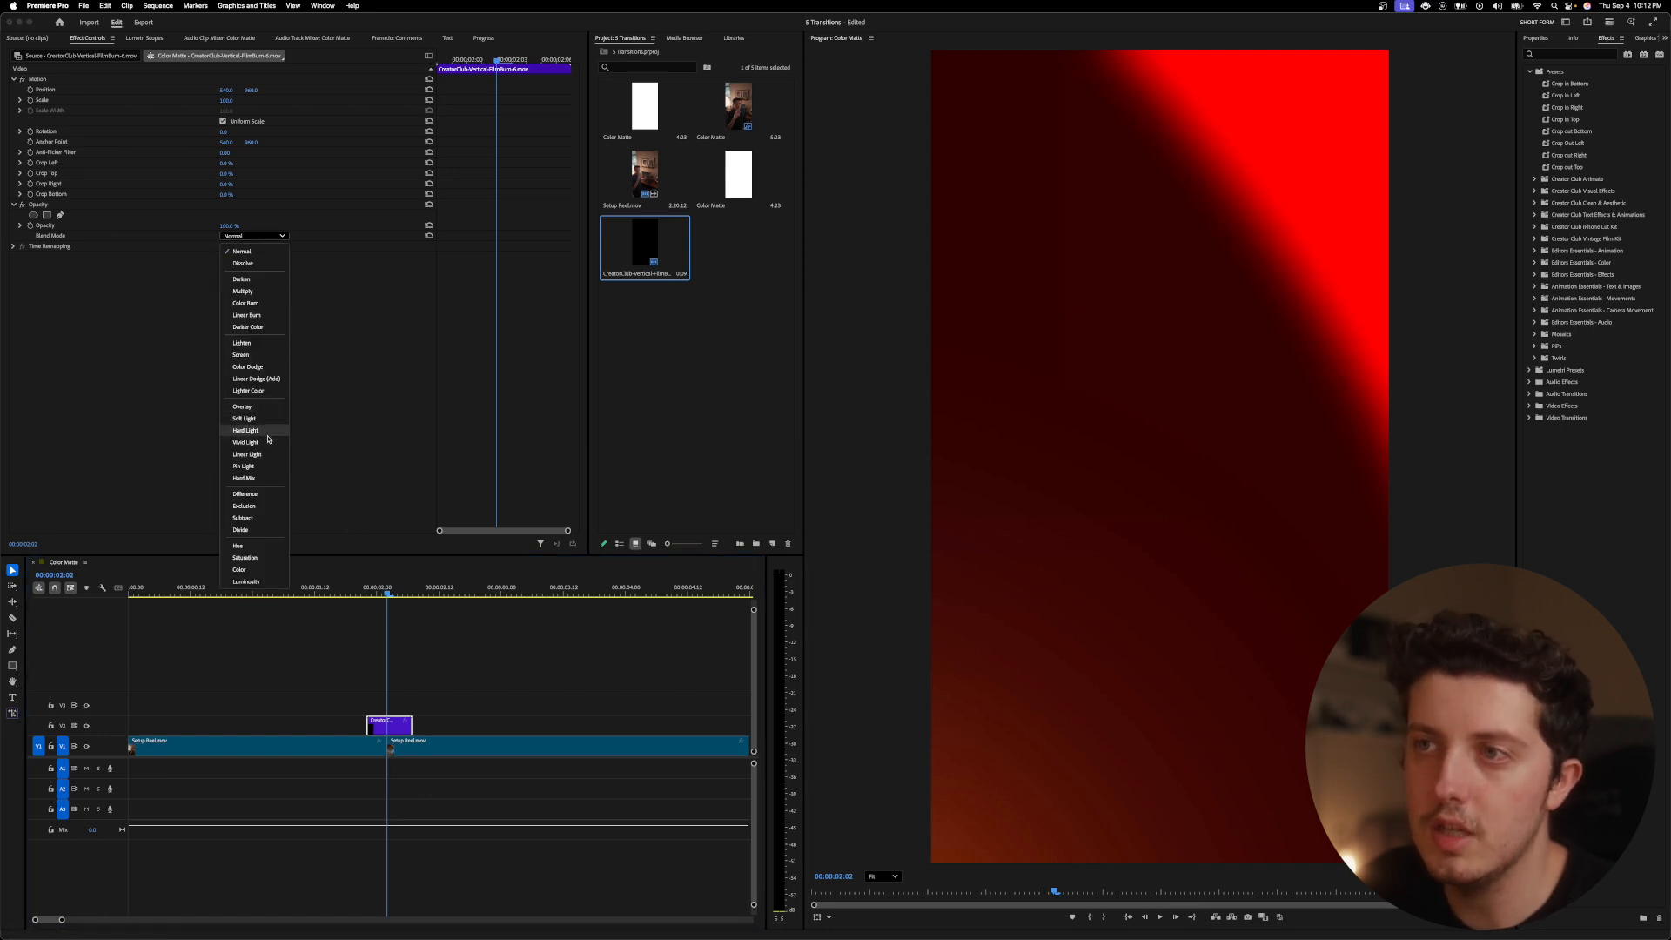
{"action": "left_click", "coordinate": [242, 355]}
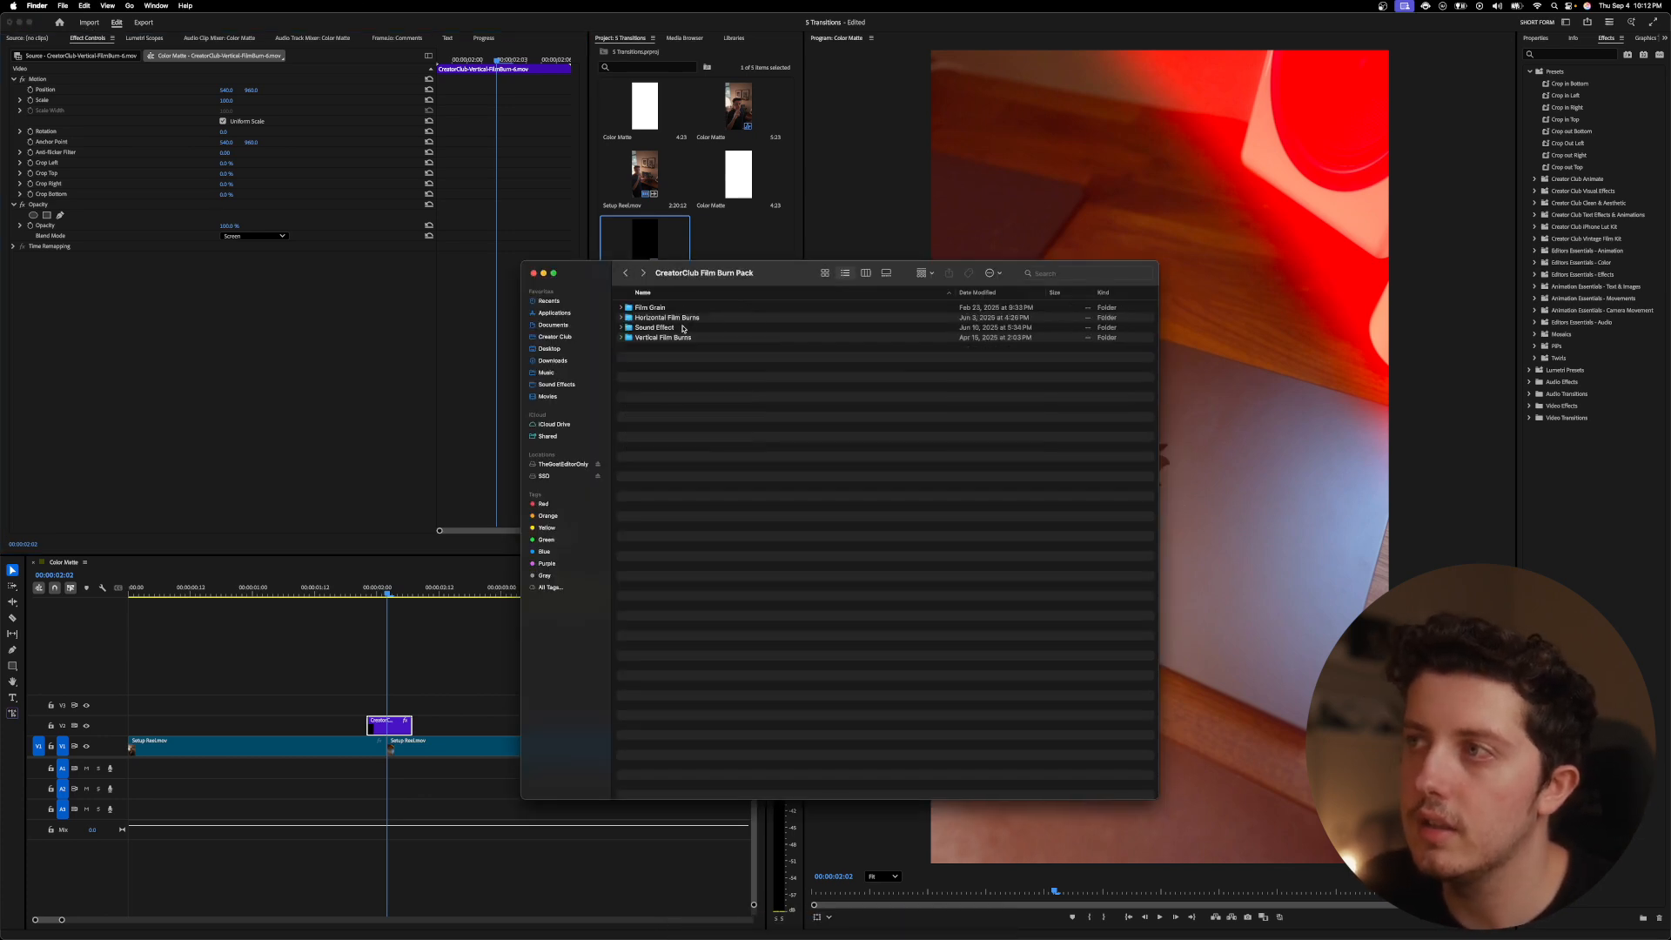
Place a Creator Club sound effect on A1 under the film burn and scrub through it
{"action": "left_click", "coordinate": [654, 327]}
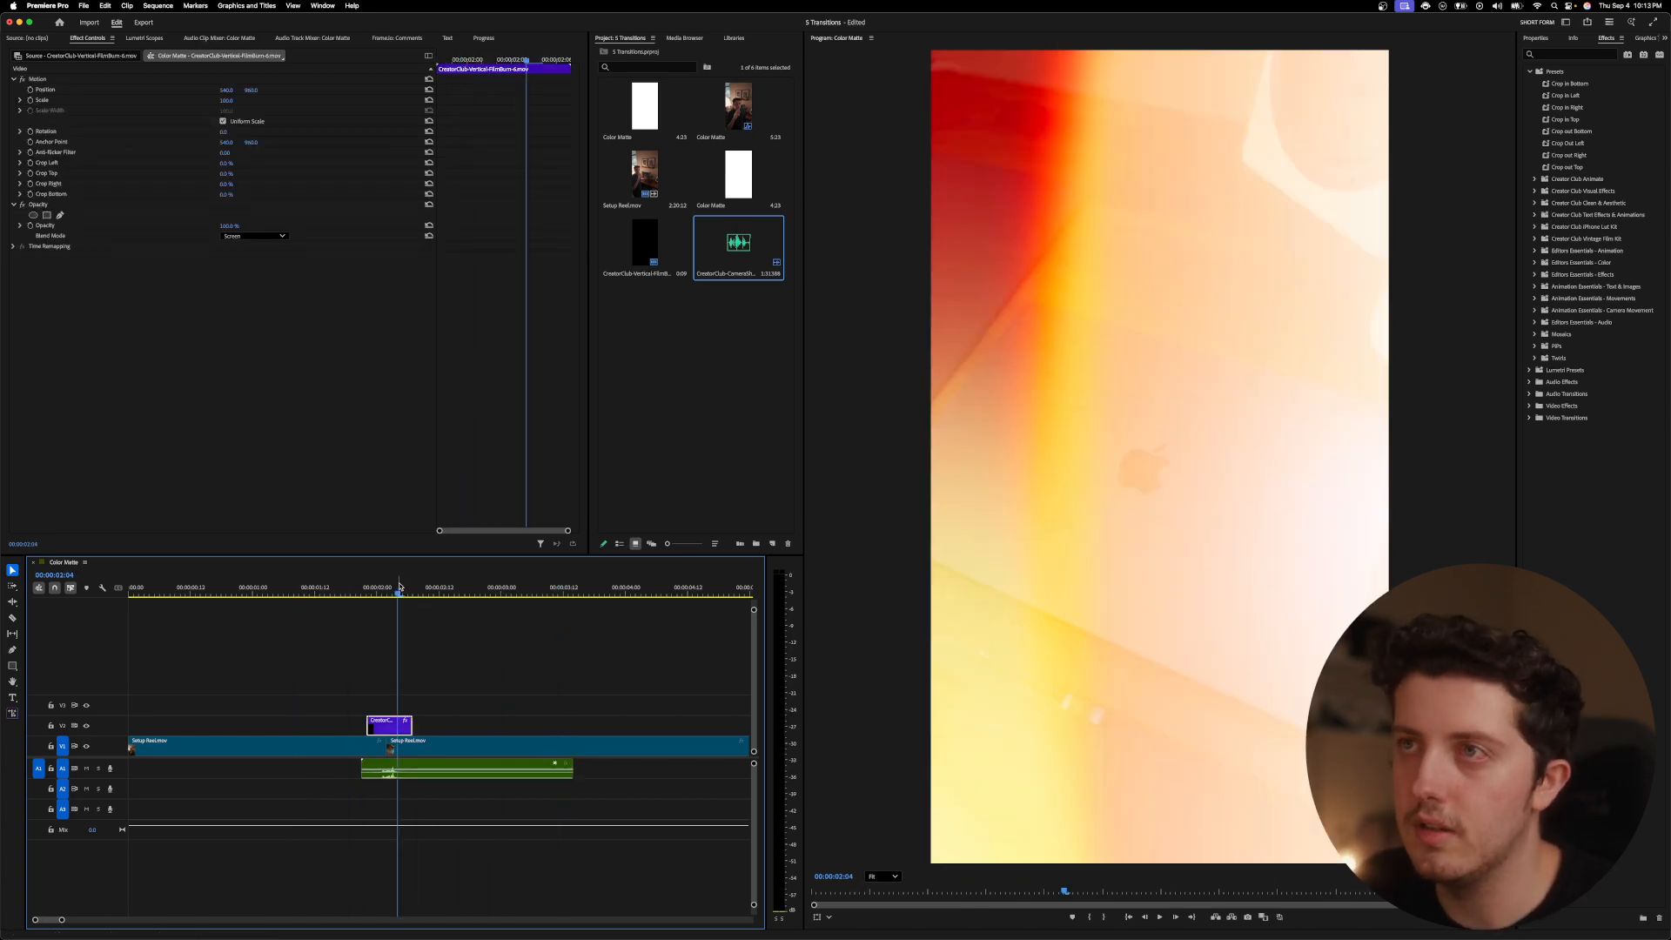
{"action": "left_click", "coordinate": [252, 236]}
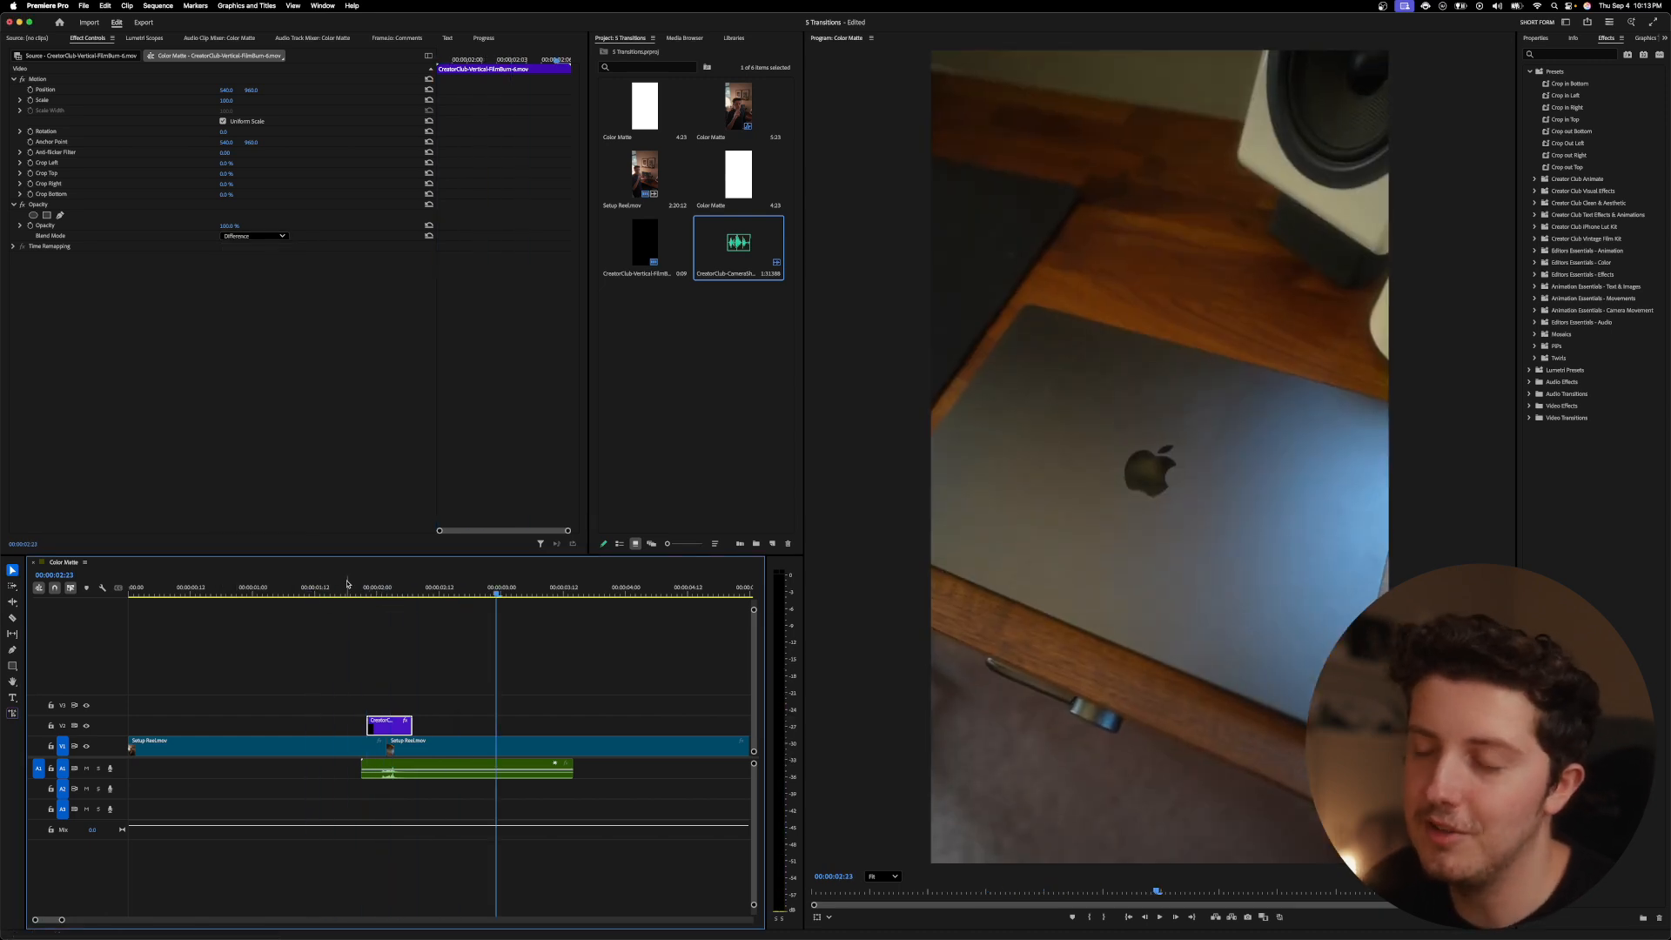
Remove the film burn and sound effect, and add a Transform effect to Setup Reel
{"action": "left_click", "coordinate": [386, 594]}
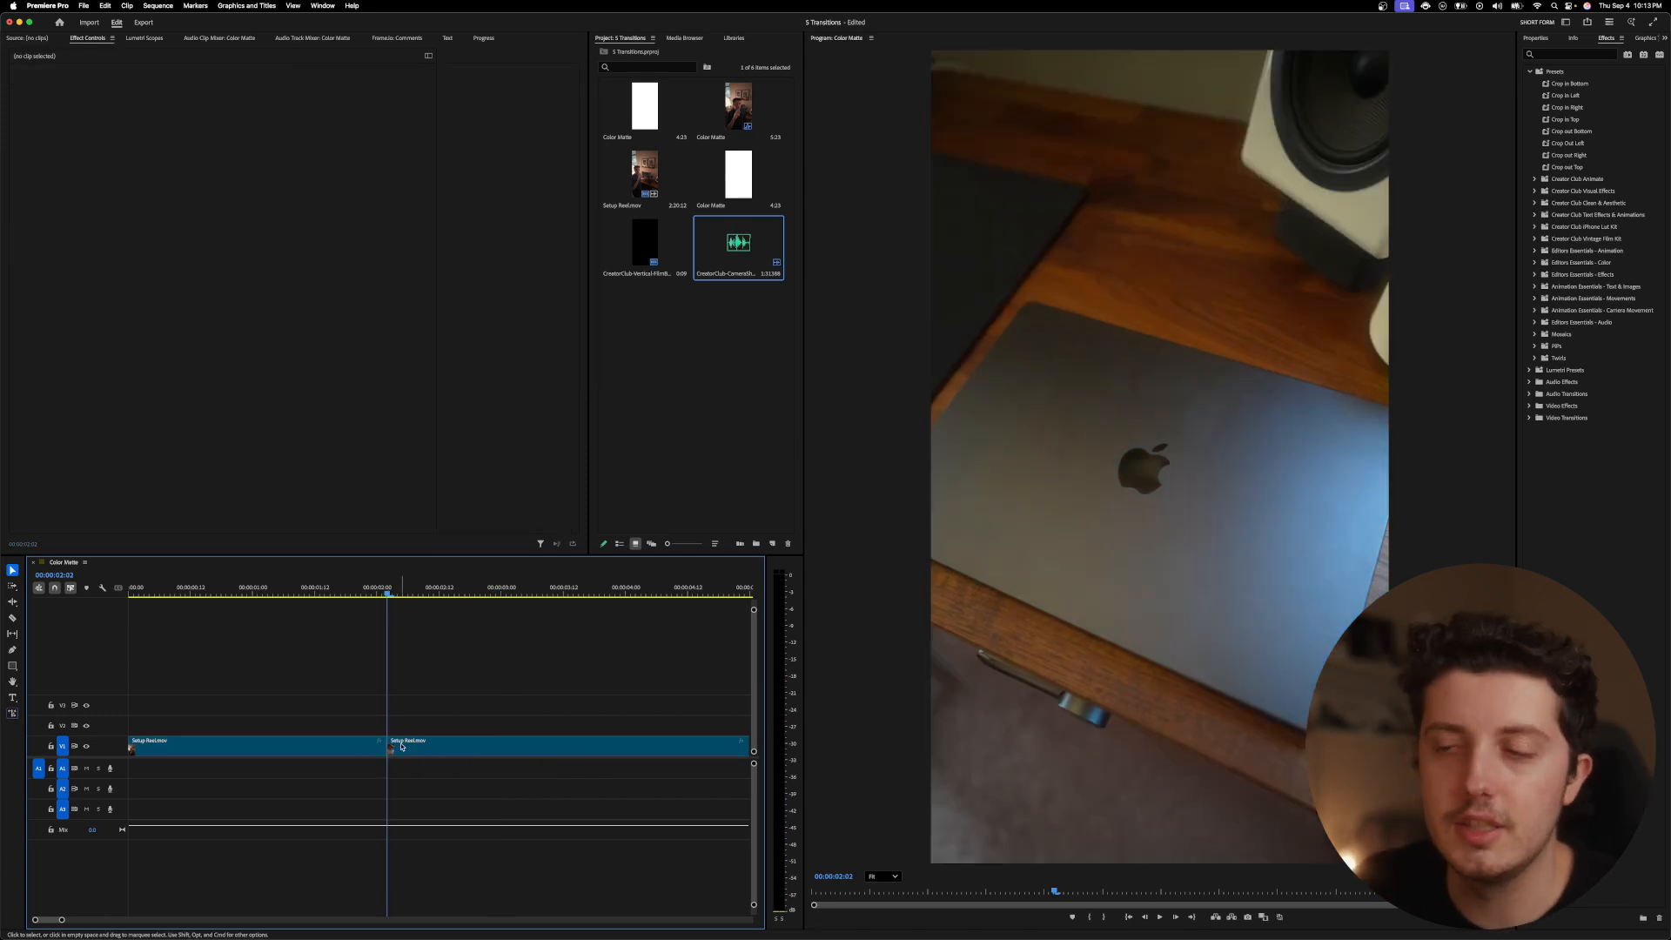
{"action": "mouse_move", "coordinate": [391, 750]}
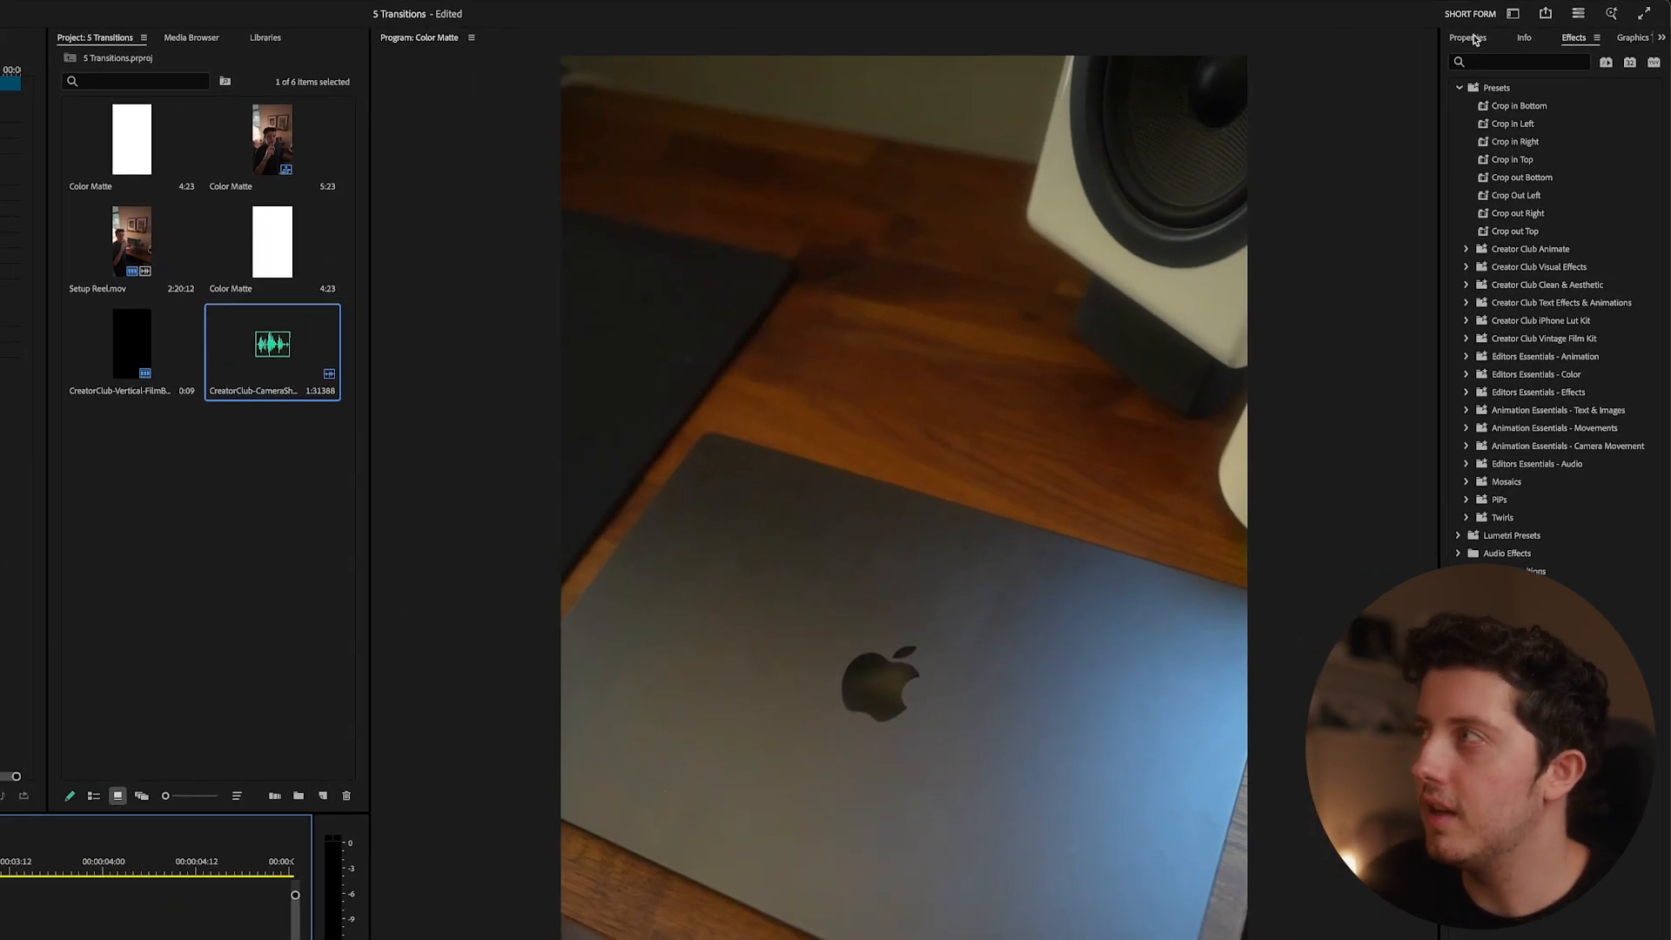
{"action": "type", "text": "trans"}
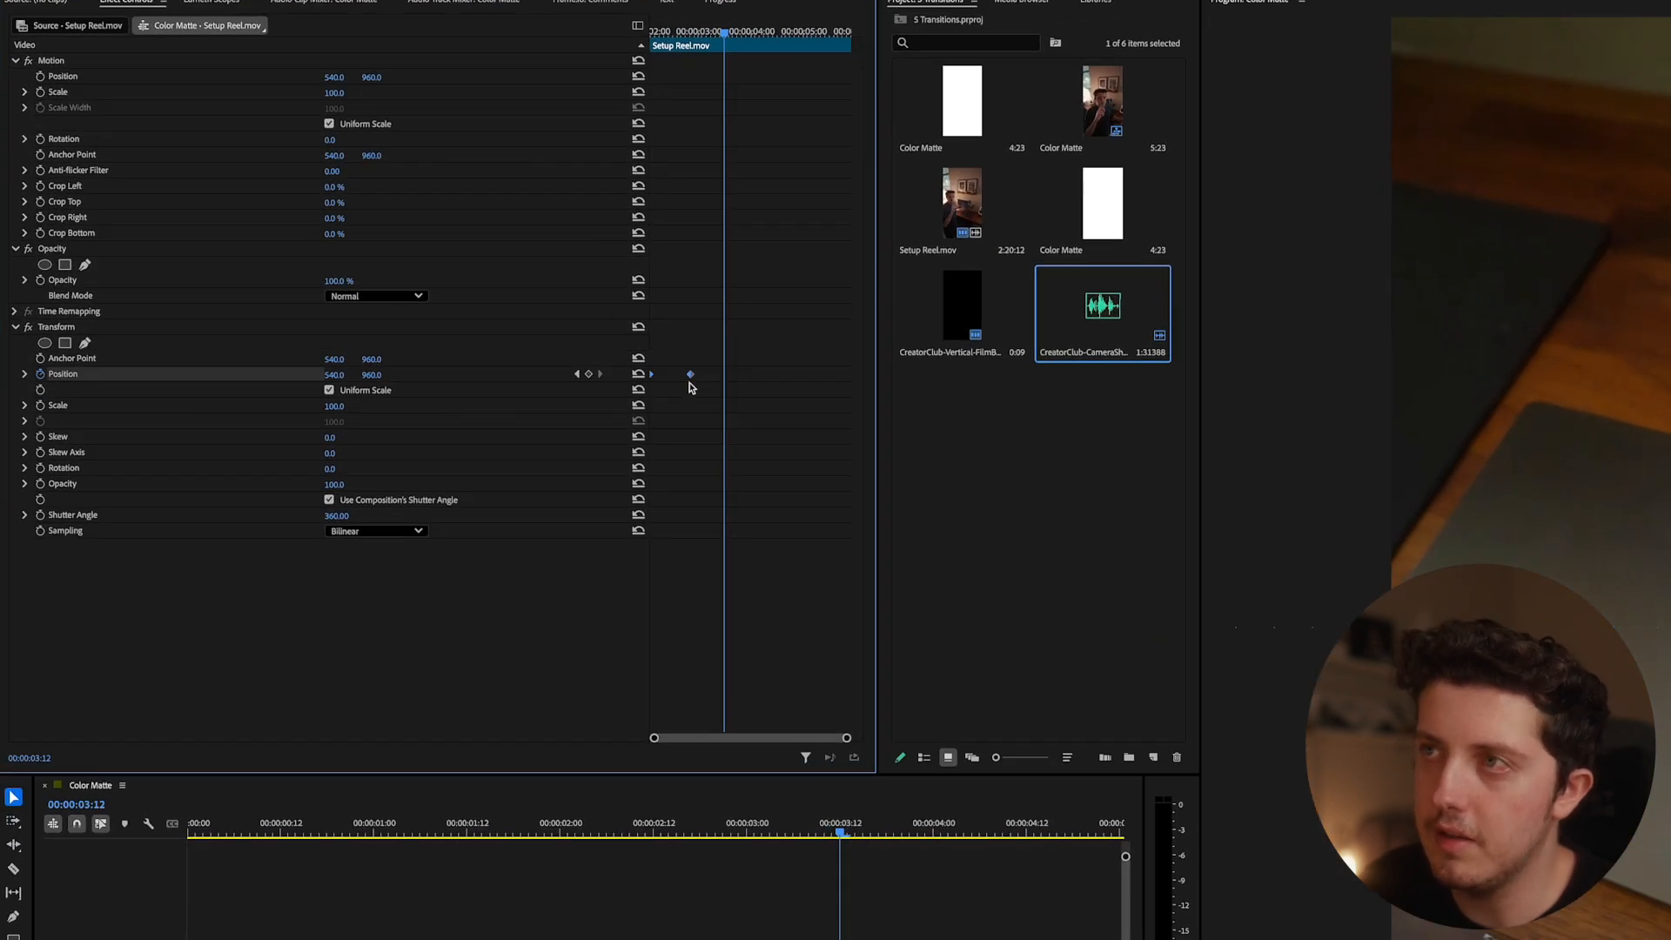
Apply temporal easing to the Transform Position keyframe and reveal its velocity graph
{"action": "right_click", "coordinate": [689, 374]}
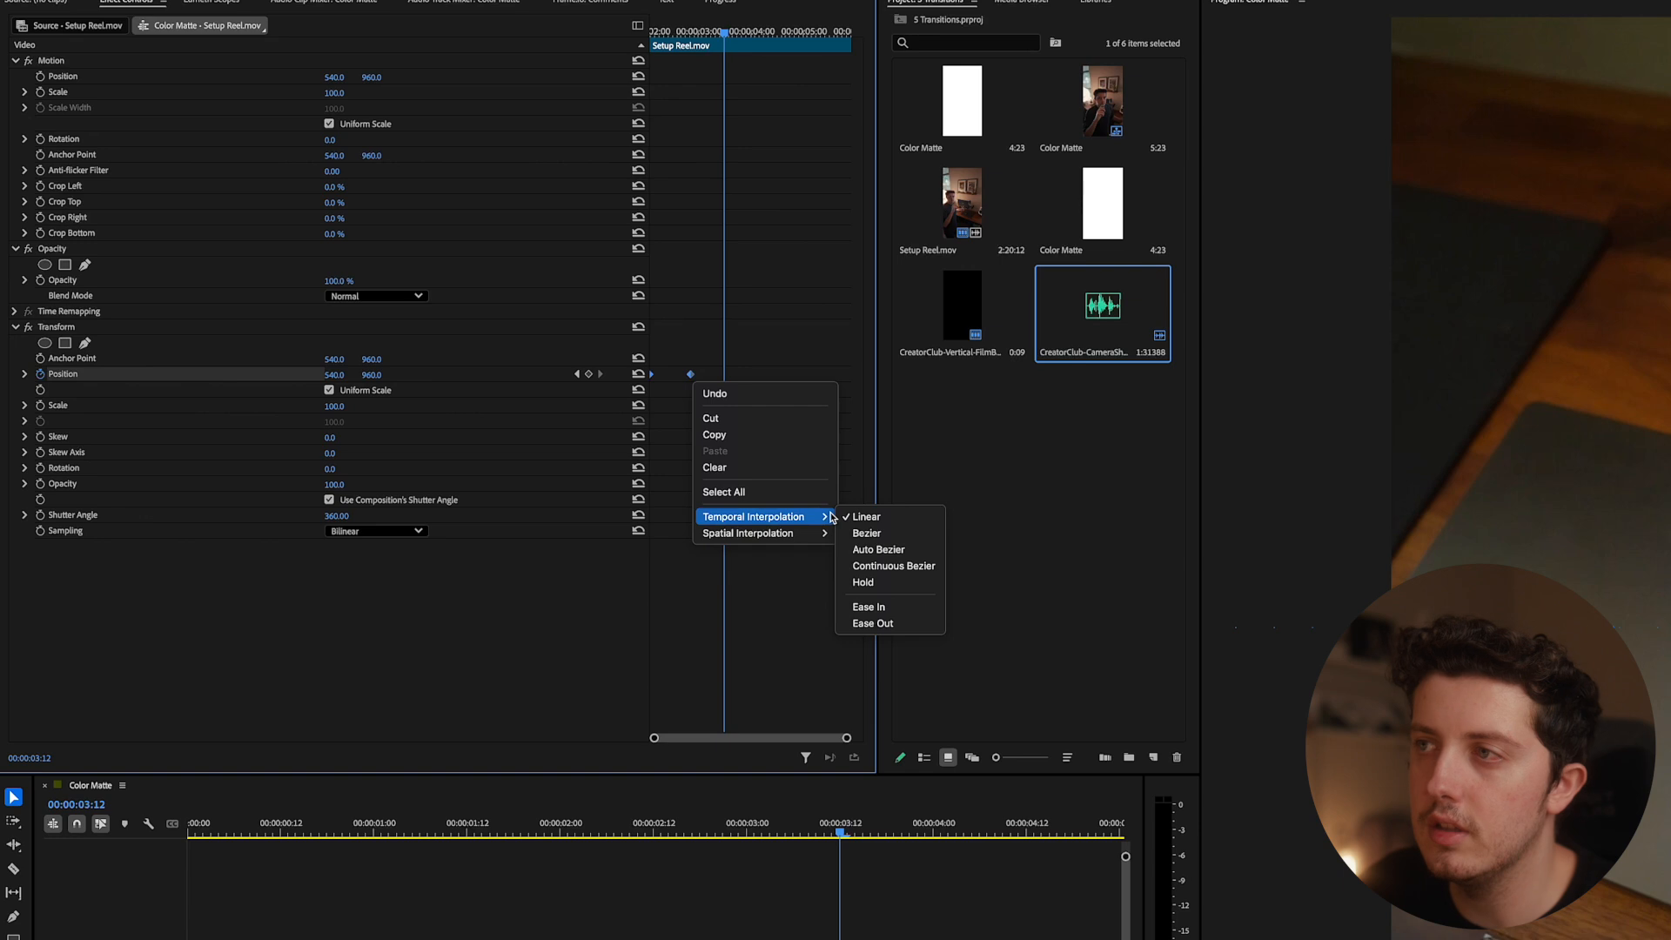
{"action": "left_click", "coordinate": [864, 517]}
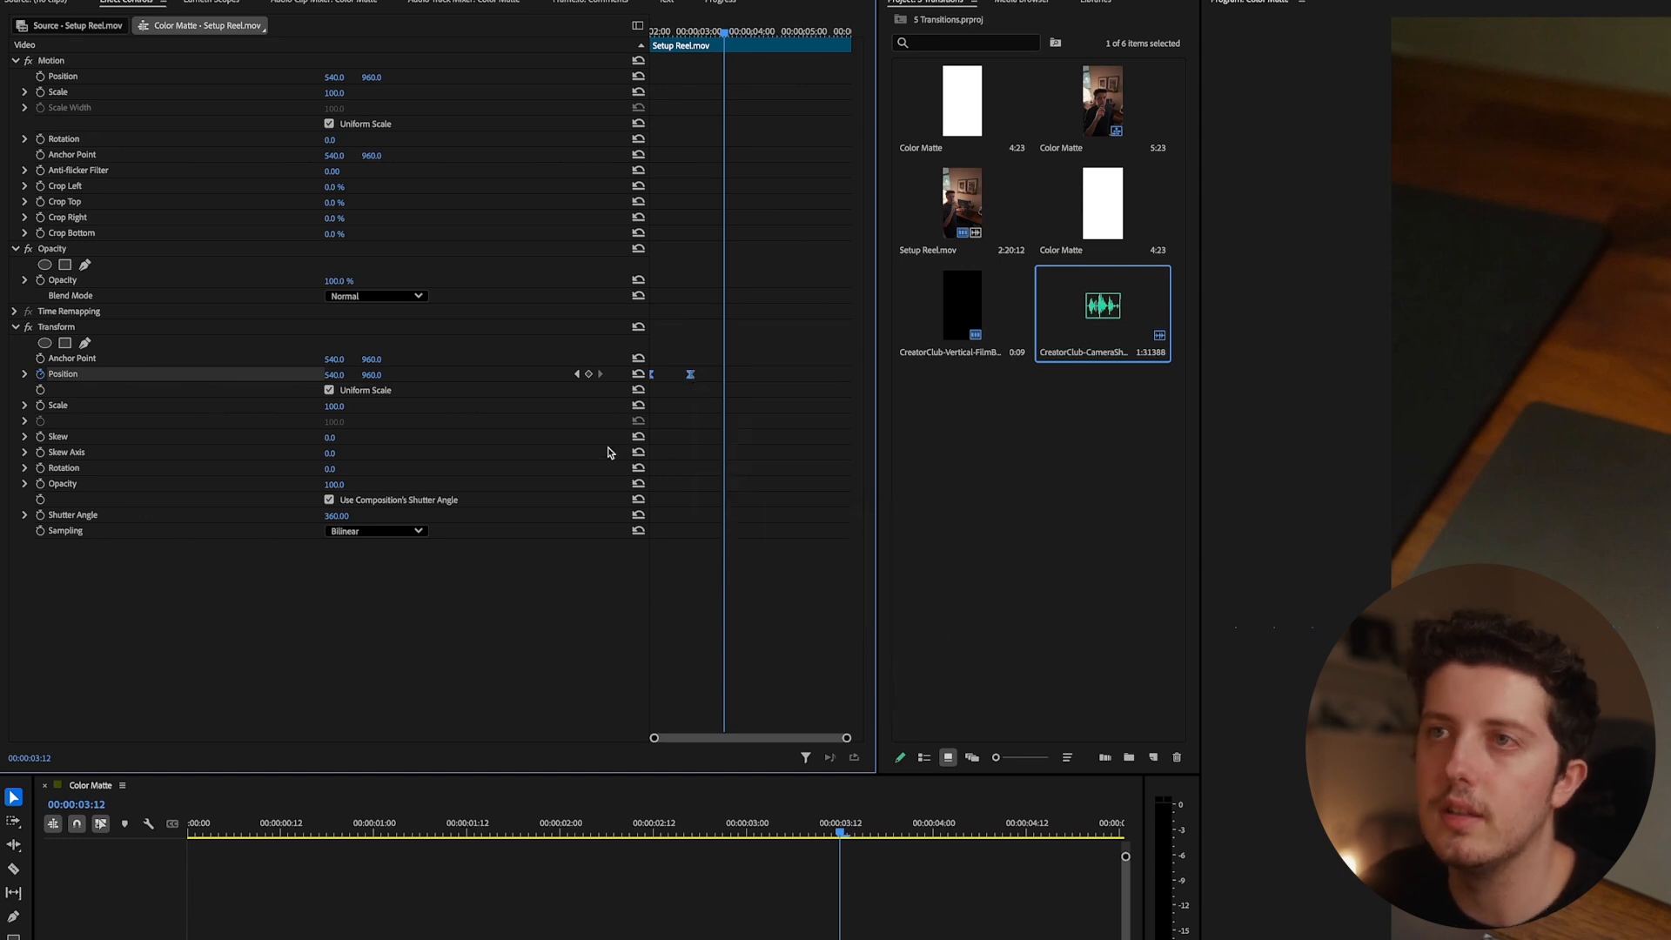
{"action": "left_click", "coordinate": [24, 375]}
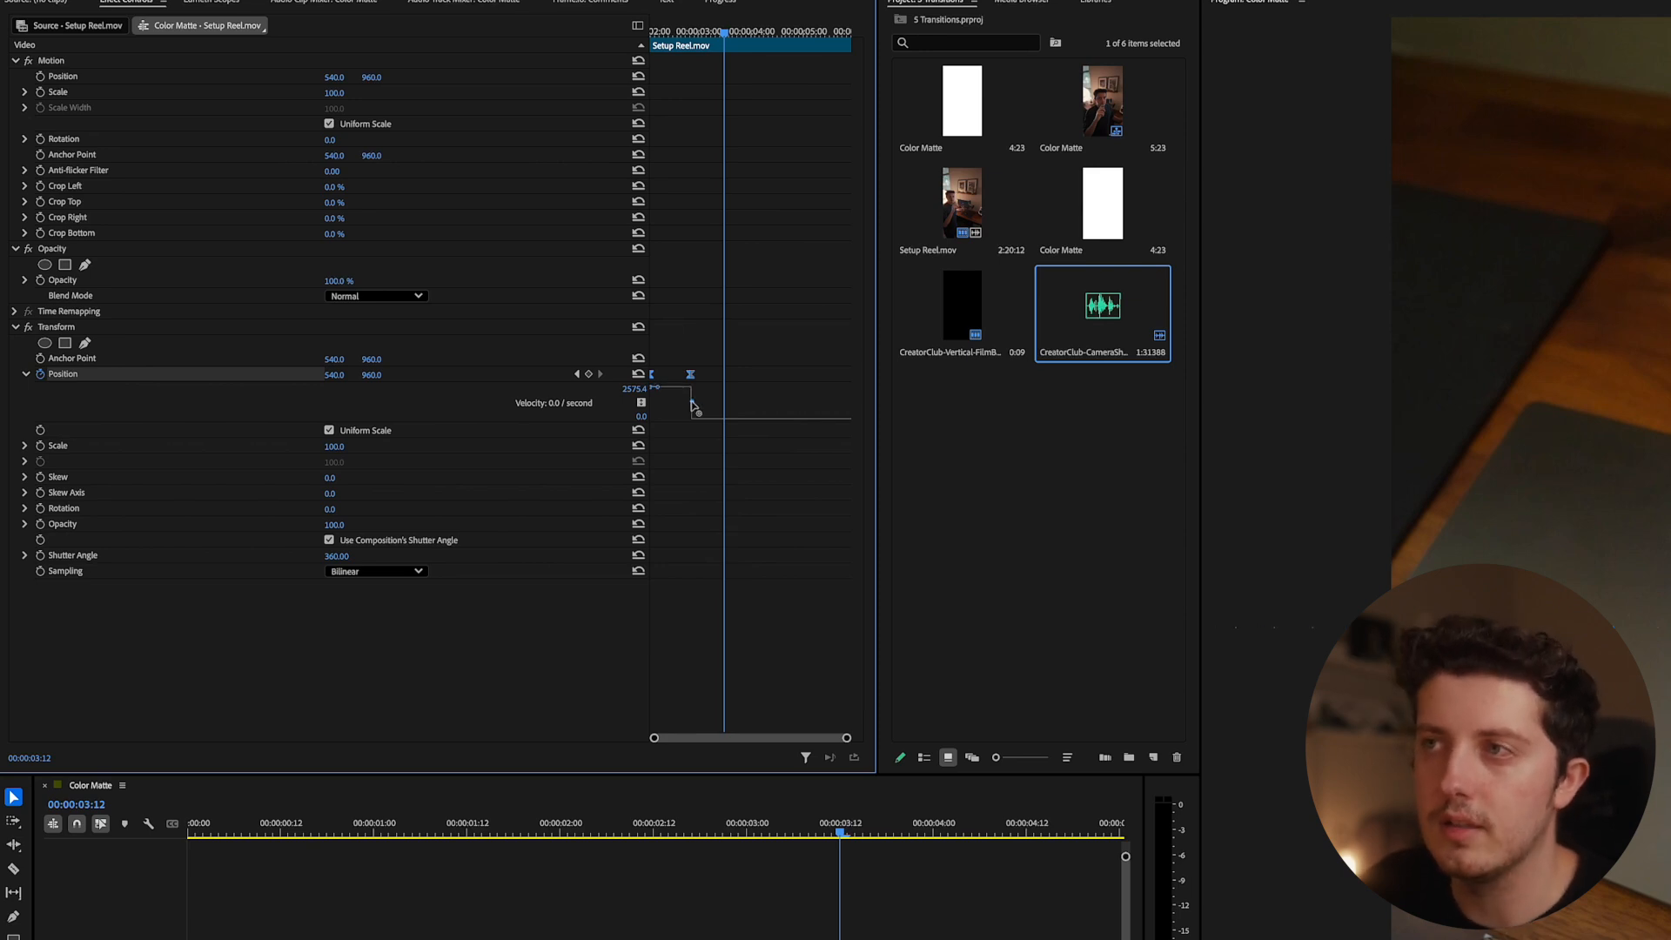
{"action": "mouse_move", "coordinate": [689, 408]}
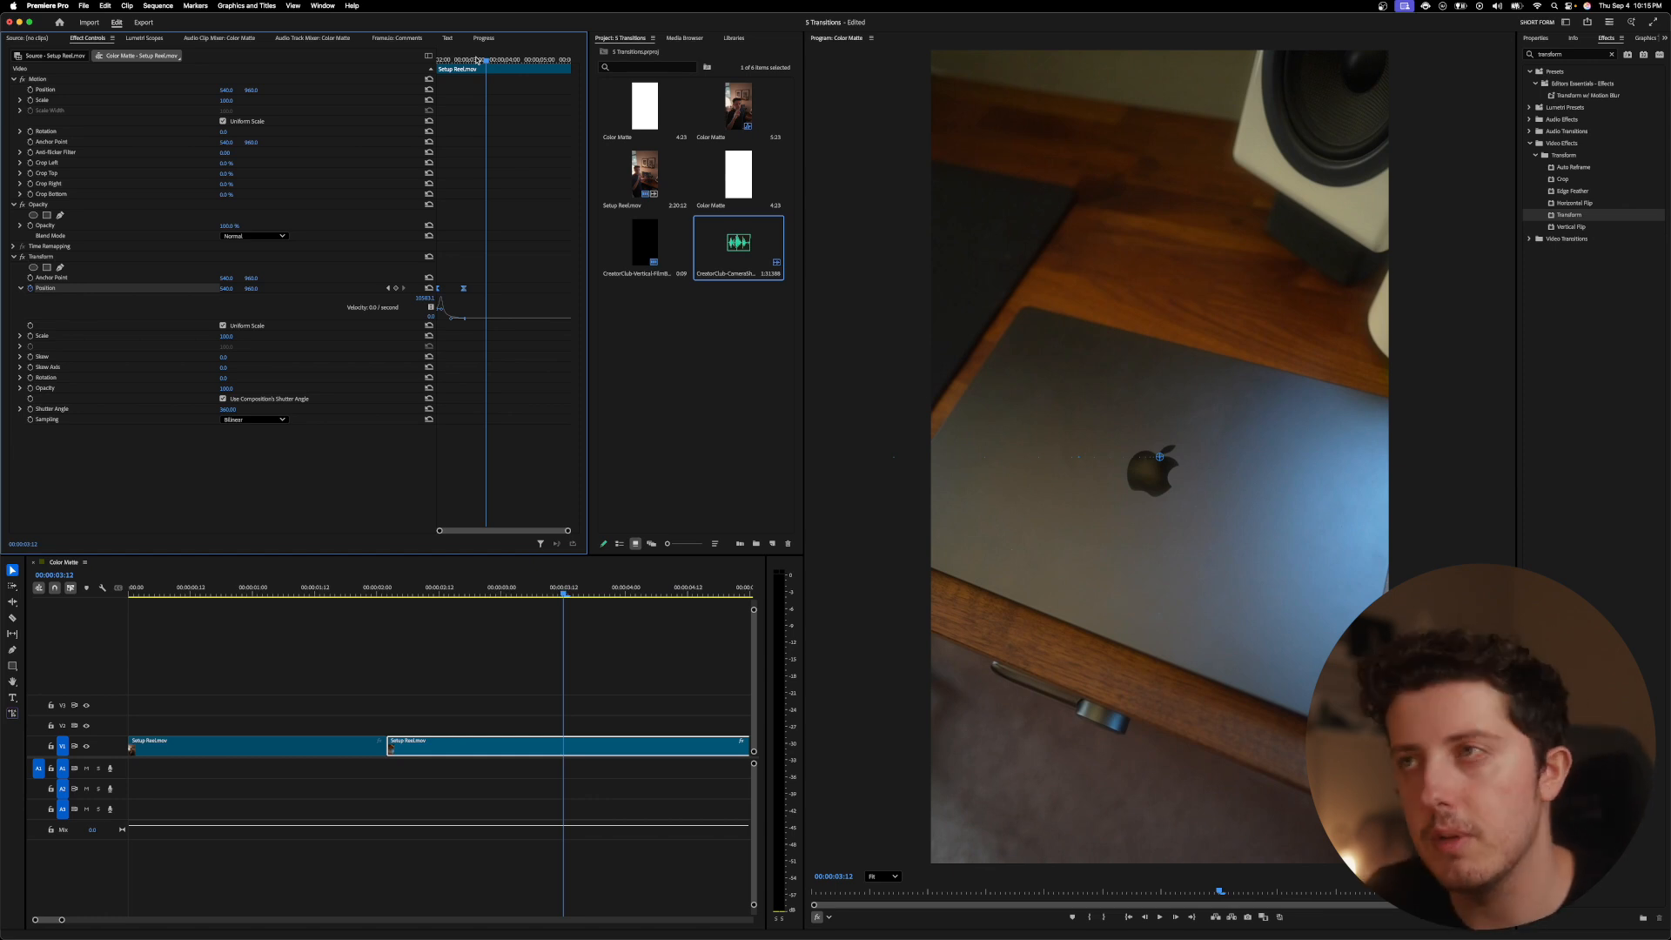
Move the second Setup Reel clip onto V2 at the cut, overlapping the first clip
{"action": "left_click", "coordinate": [387, 588]}
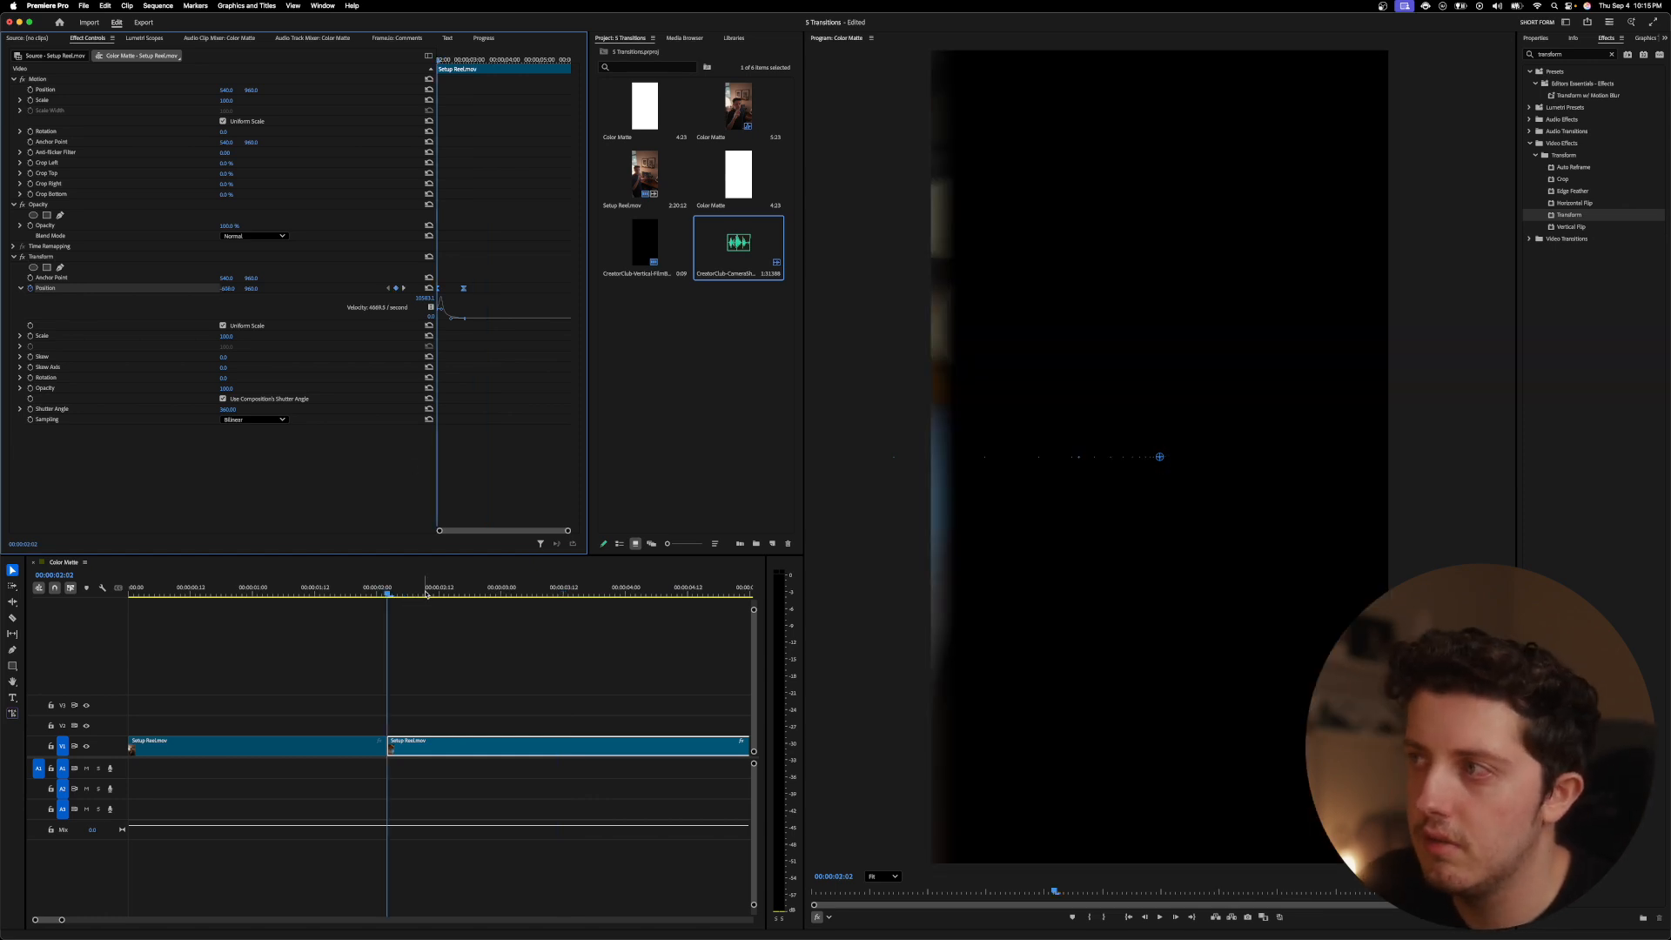
{"action": "left_click", "coordinate": [352, 587]}
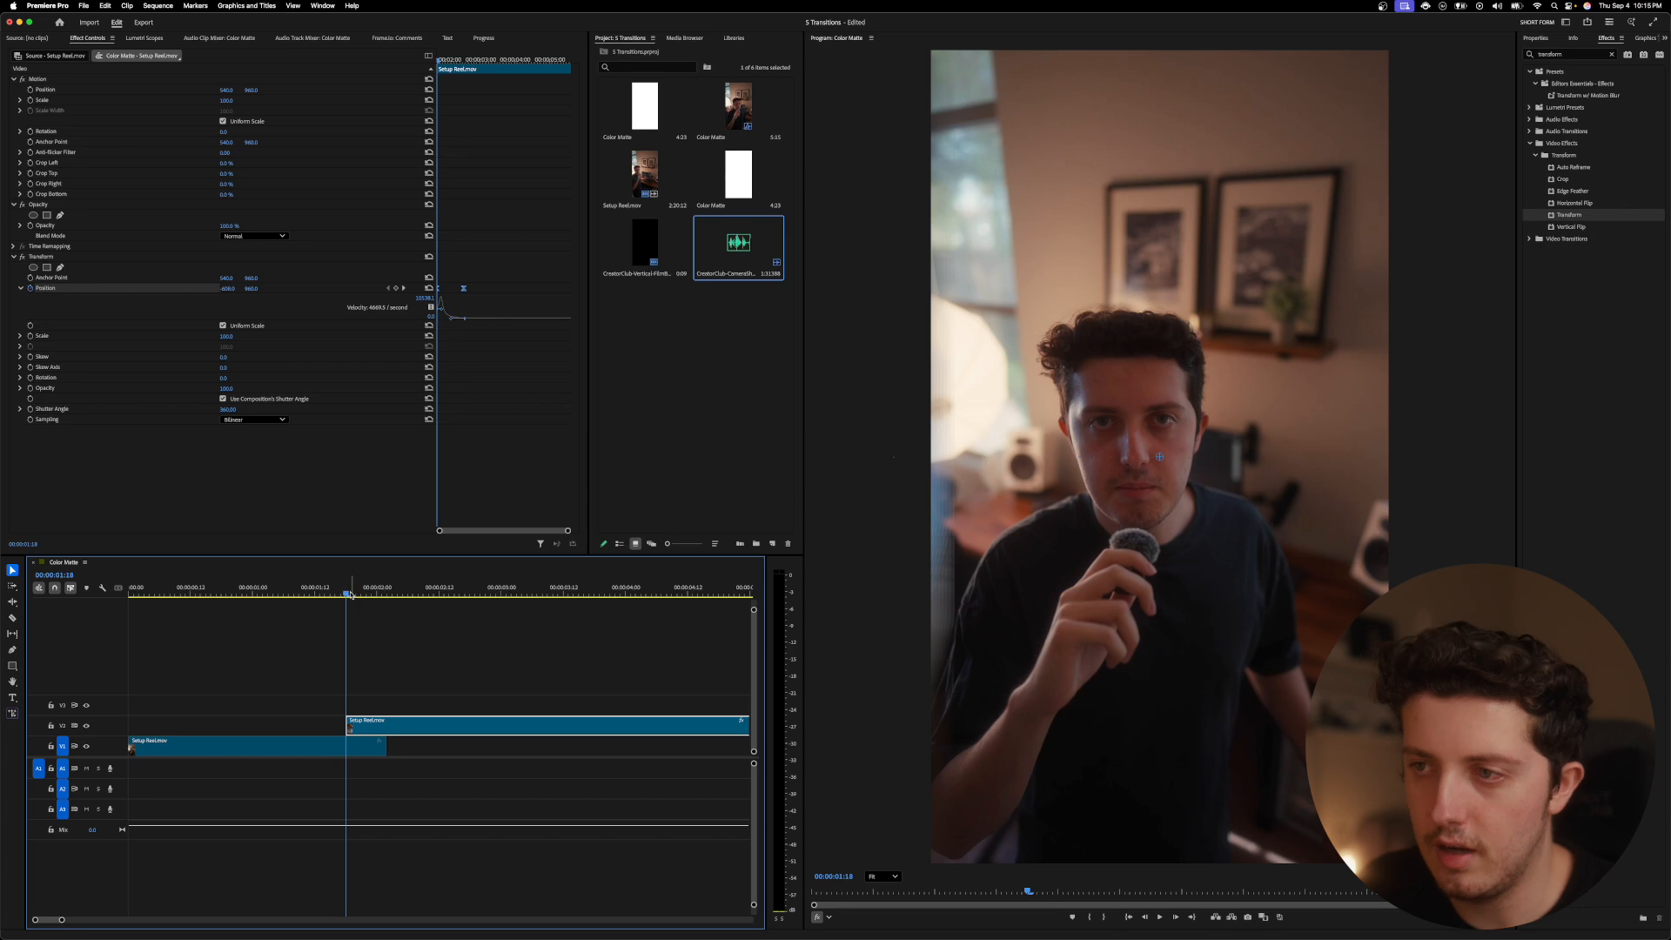
{"action": "left_click", "coordinate": [261, 588]}
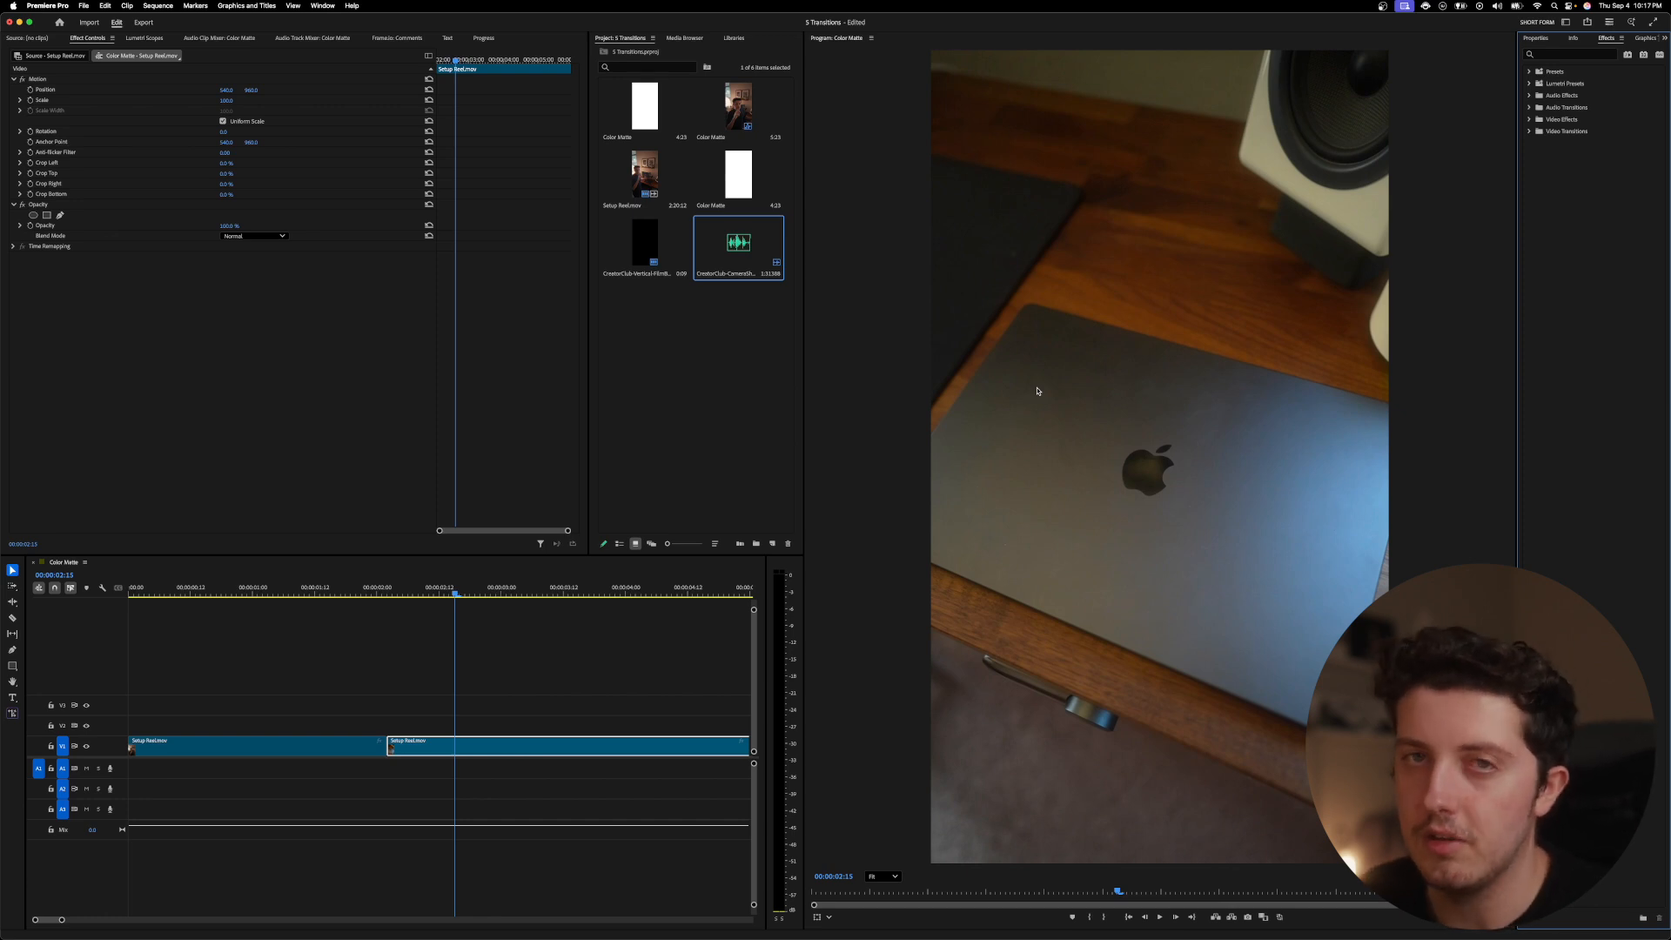
Apply the Keyer effect to the MacBook clip with Detect set to Subject
{"action": "type", "text": "keyer"}
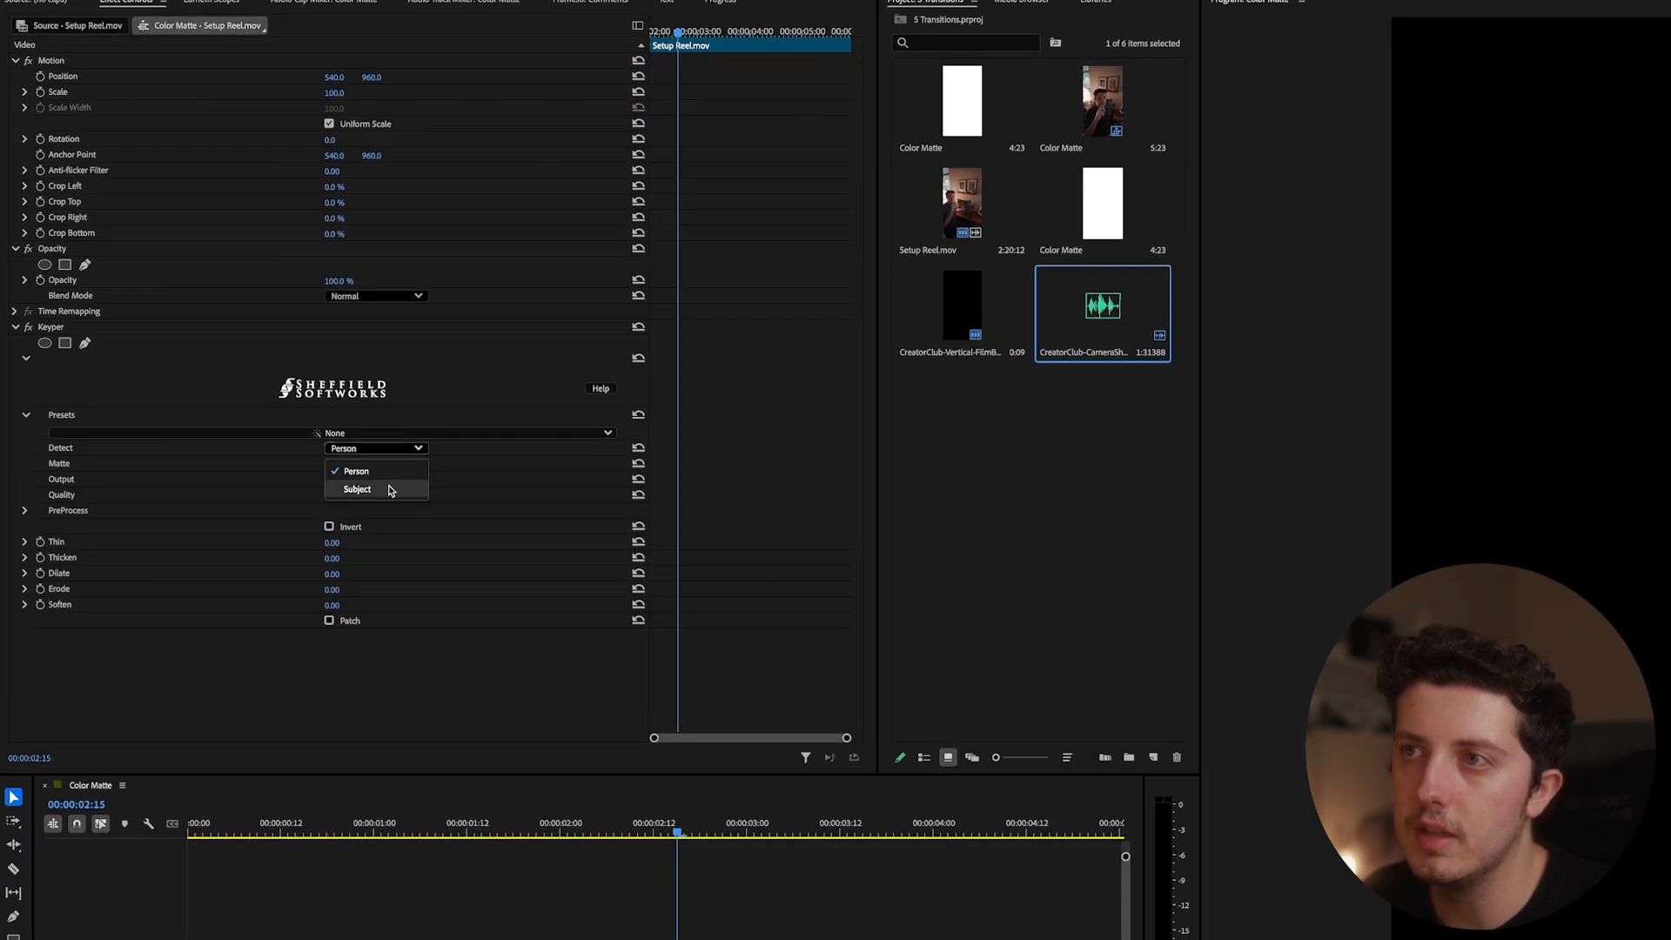
{"action": "left_click", "coordinate": [357, 489]}
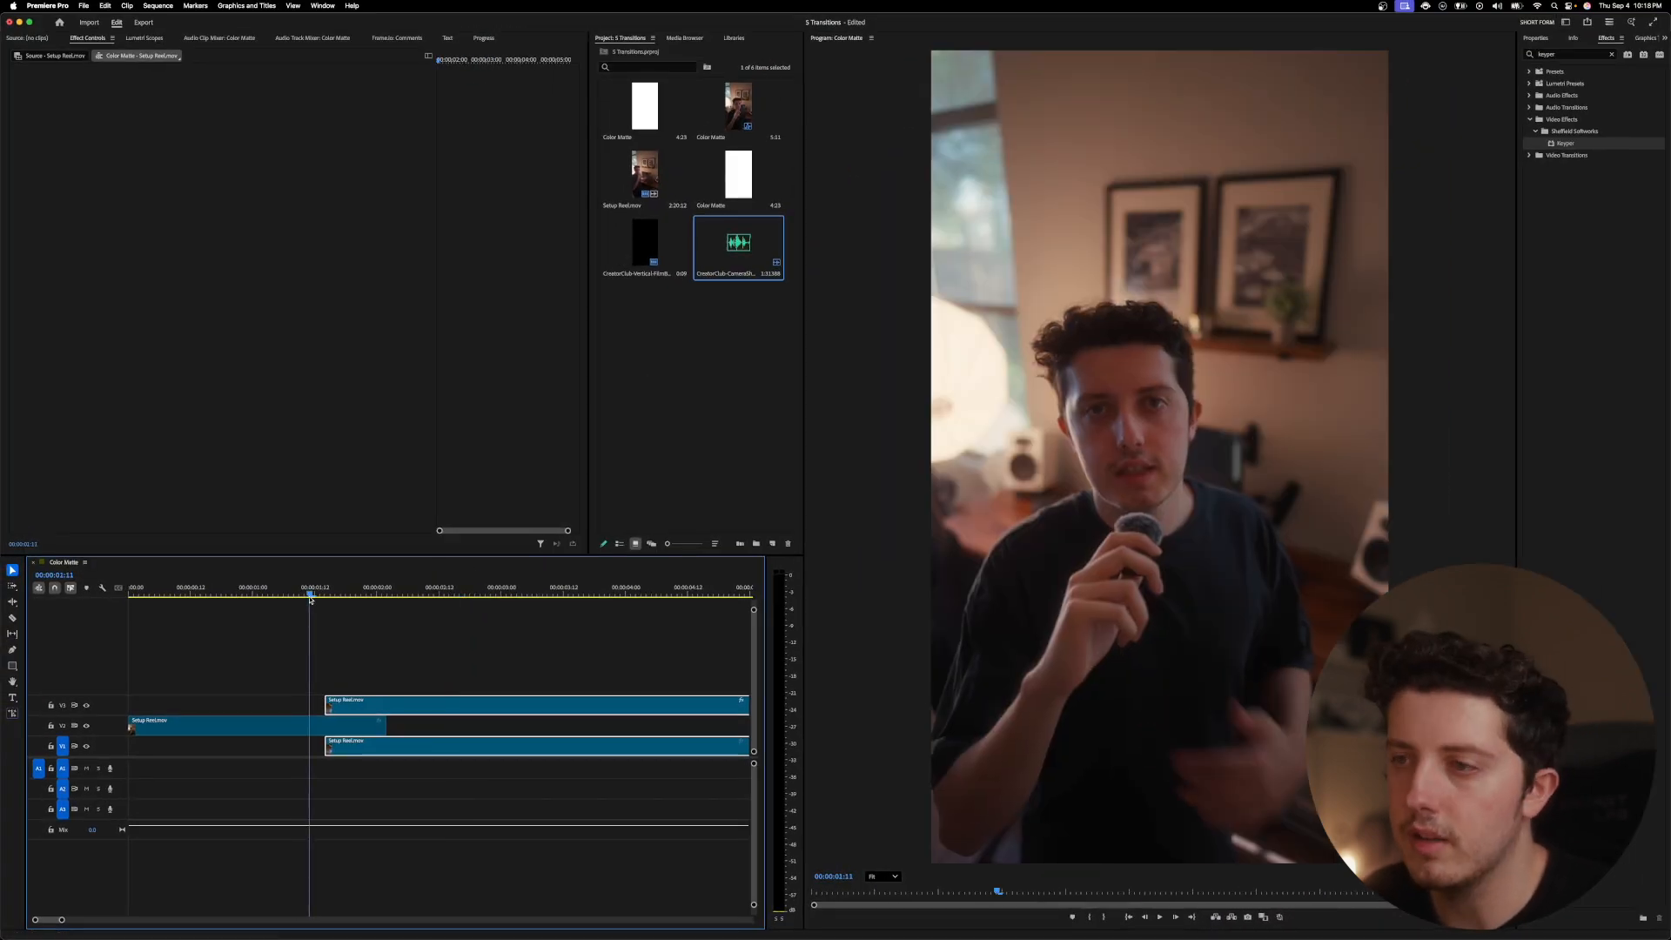
Select the top-track MacBook copy and search Effects for 'slide in up'
{"action": "left_click", "coordinate": [233, 587]}
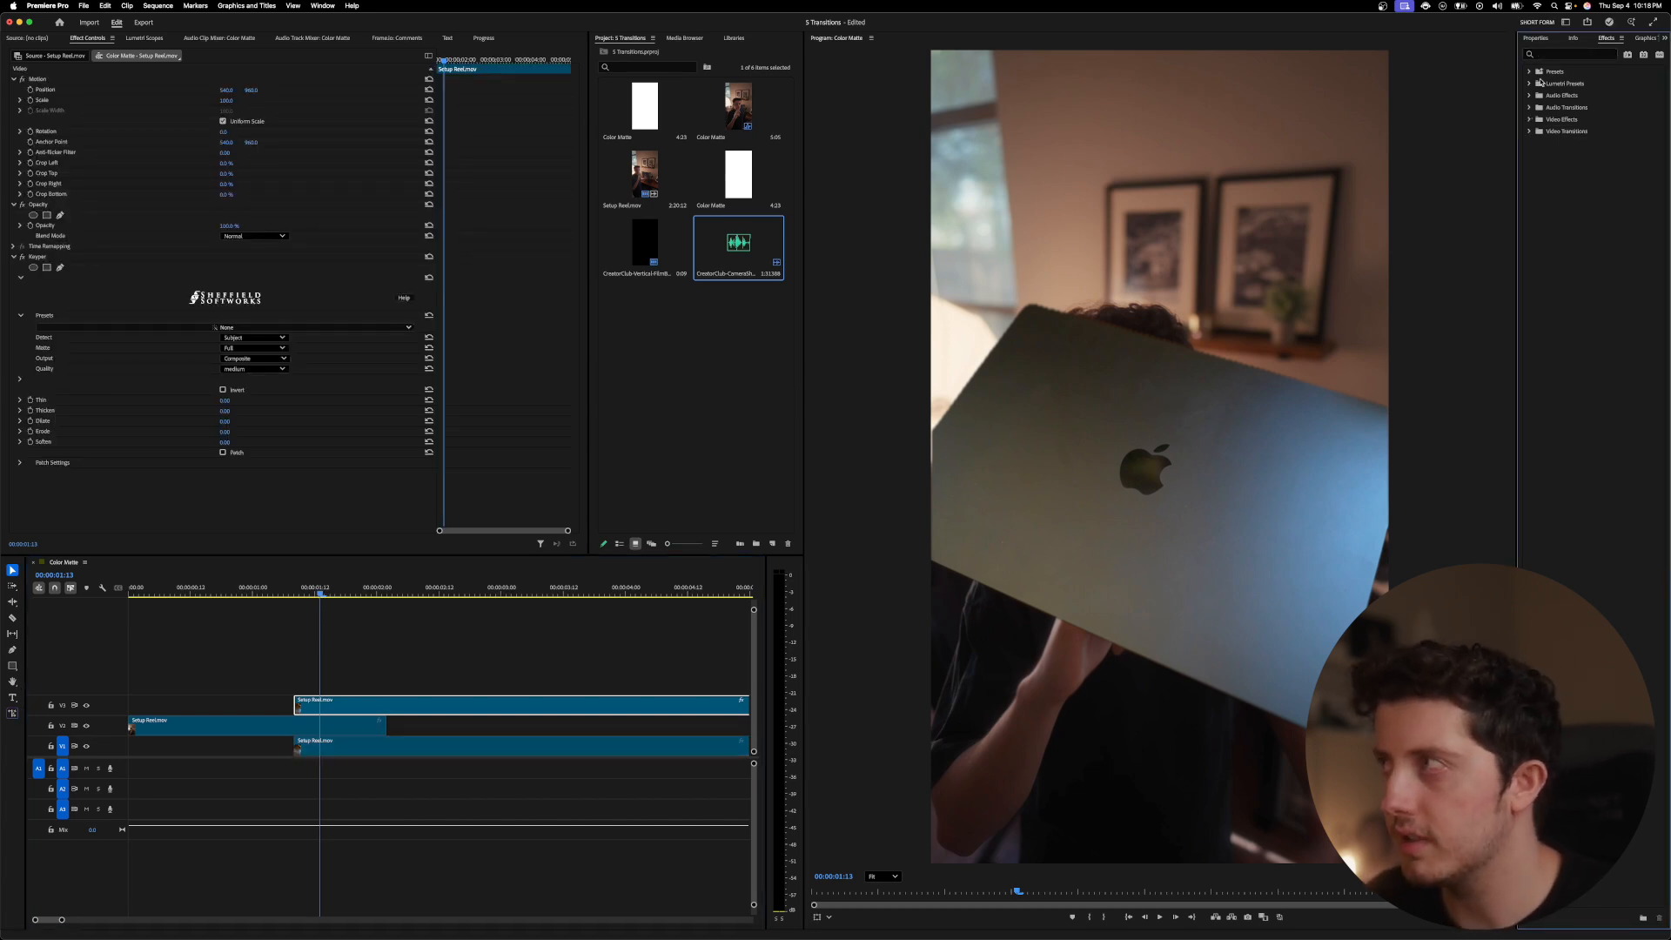
{"action": "type", "text": "slide in up"}
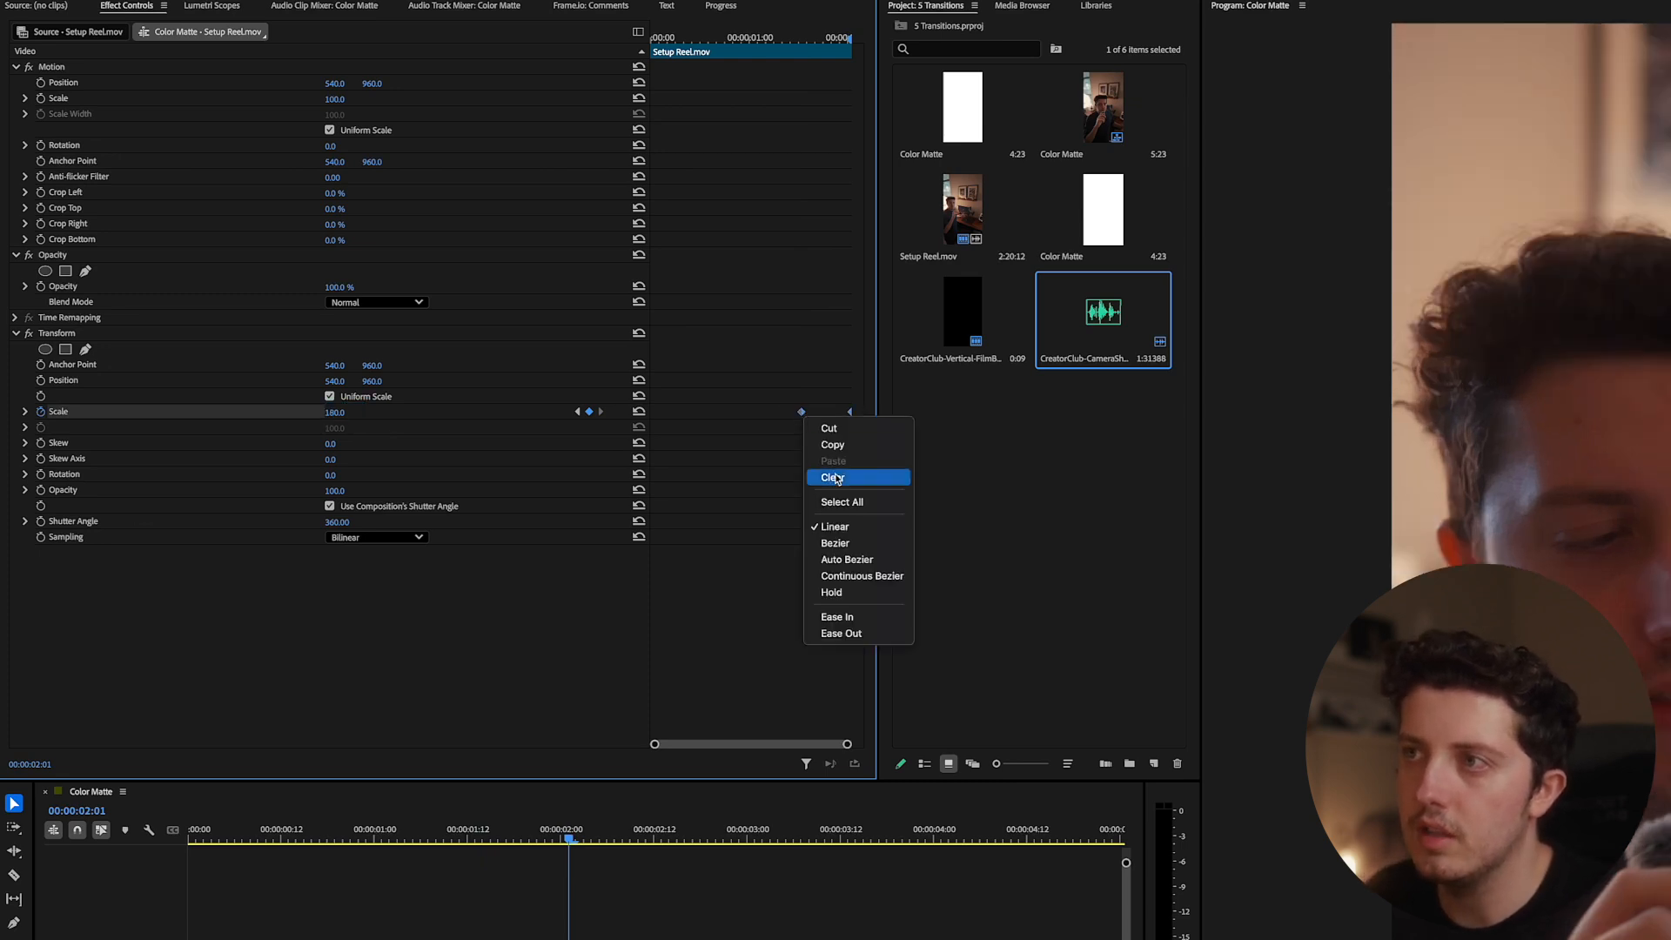
Ease the Scale keyframes ramping to 180 and steepen their velocity curve for a sharper zoom
{"action": "left_click", "coordinate": [834, 476]}
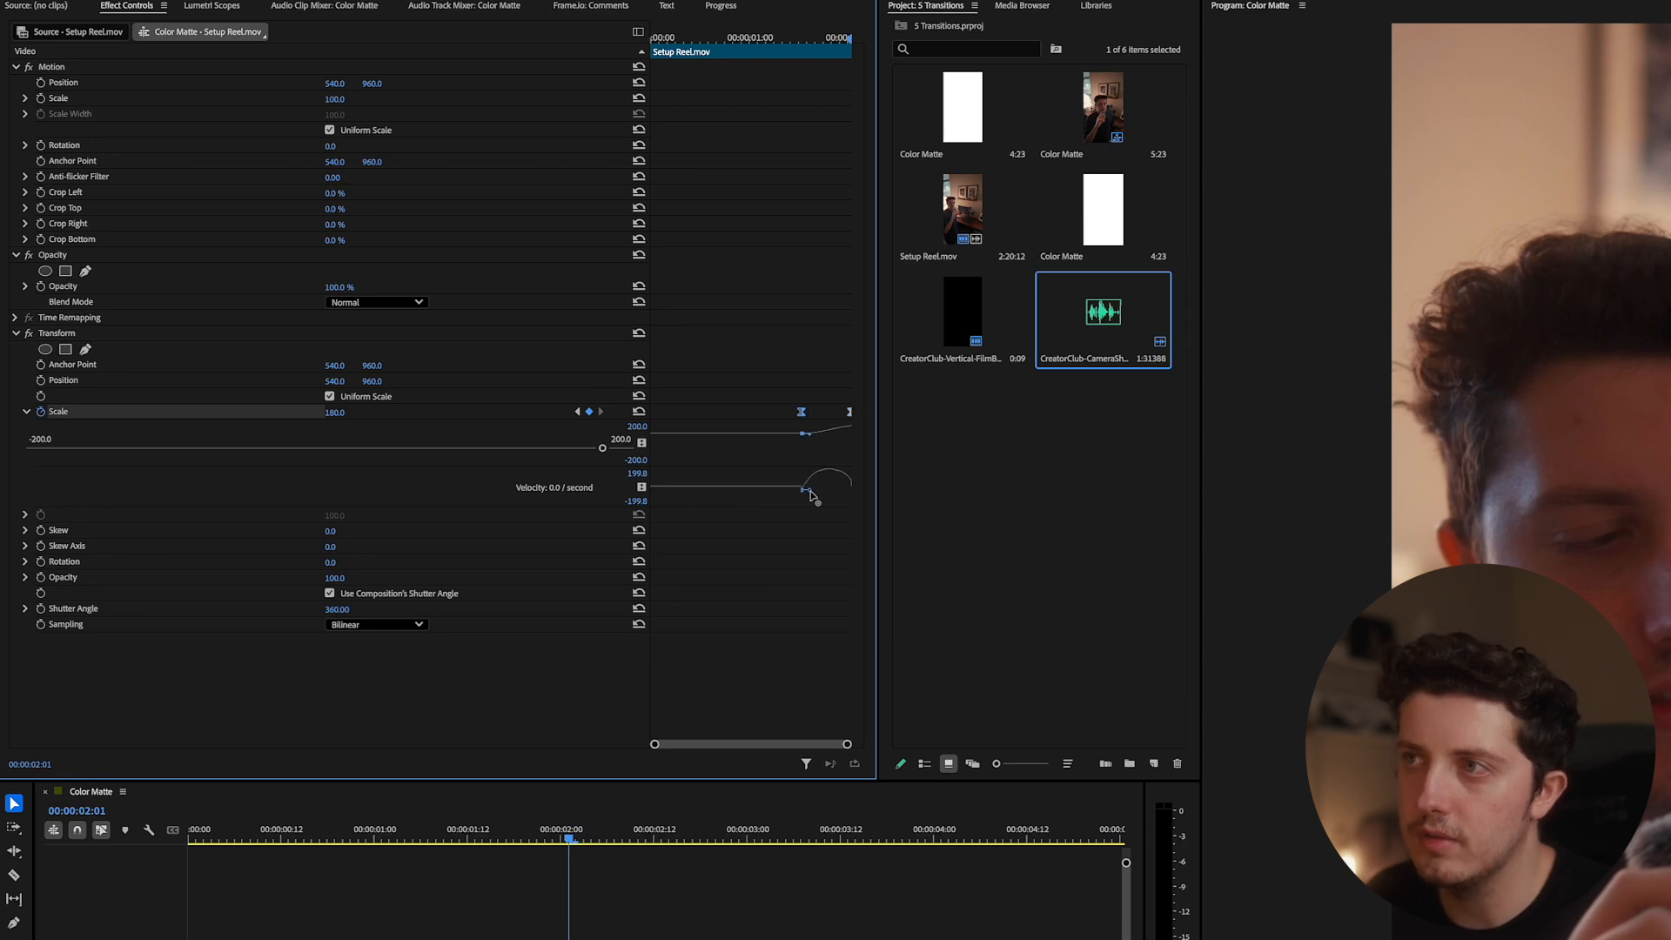
{"action": "left_click_drag", "start_coordinate": [816, 494], "coordinate": [837, 491]}
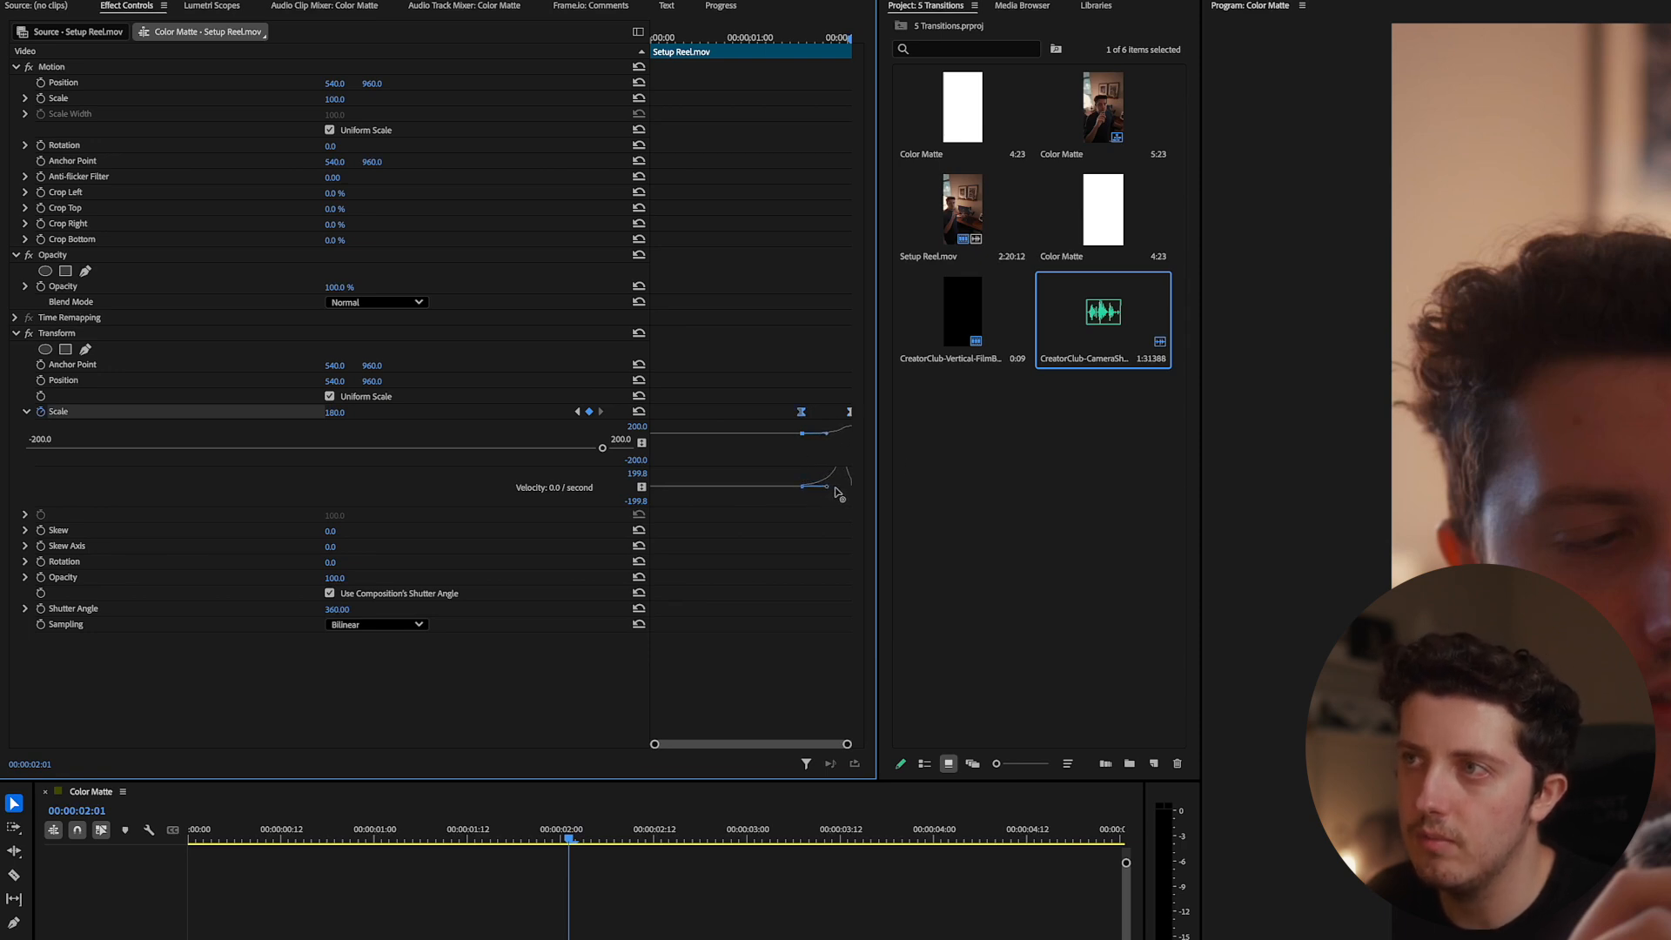
{"action": "left_click_drag", "start_coordinate": [840, 482], "coordinate": [836, 501]}
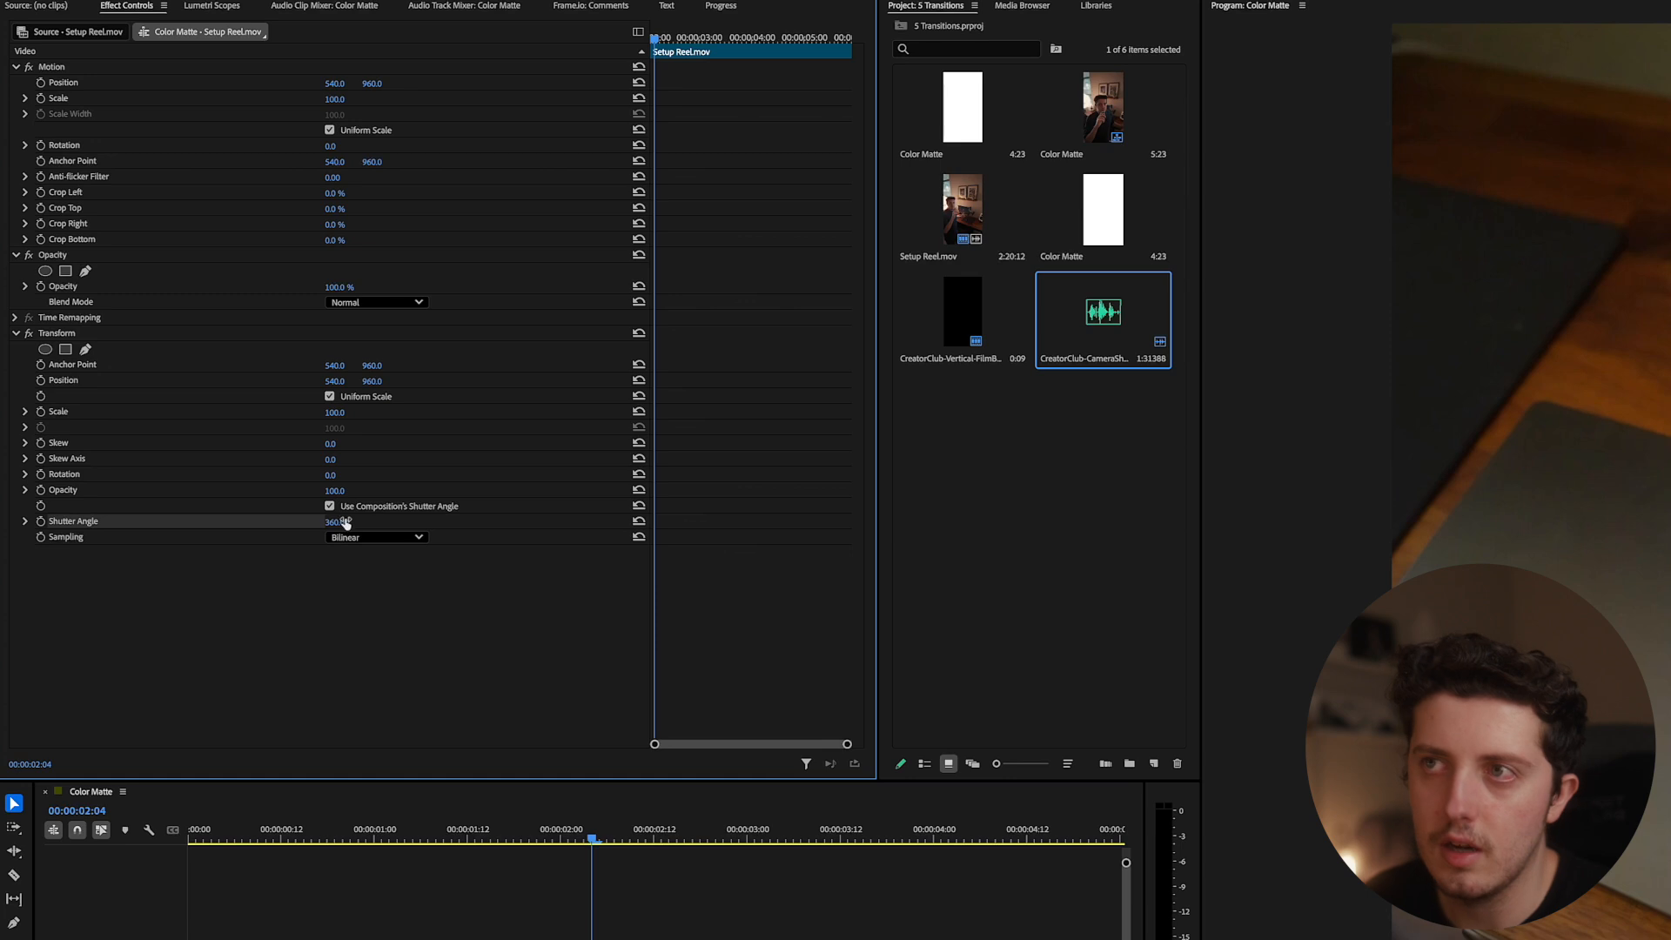
Key Scale at 180 for the zoom-out, ease the keyframes, and steepen the velocity curve
{"action": "left_click", "coordinate": [345, 412]}
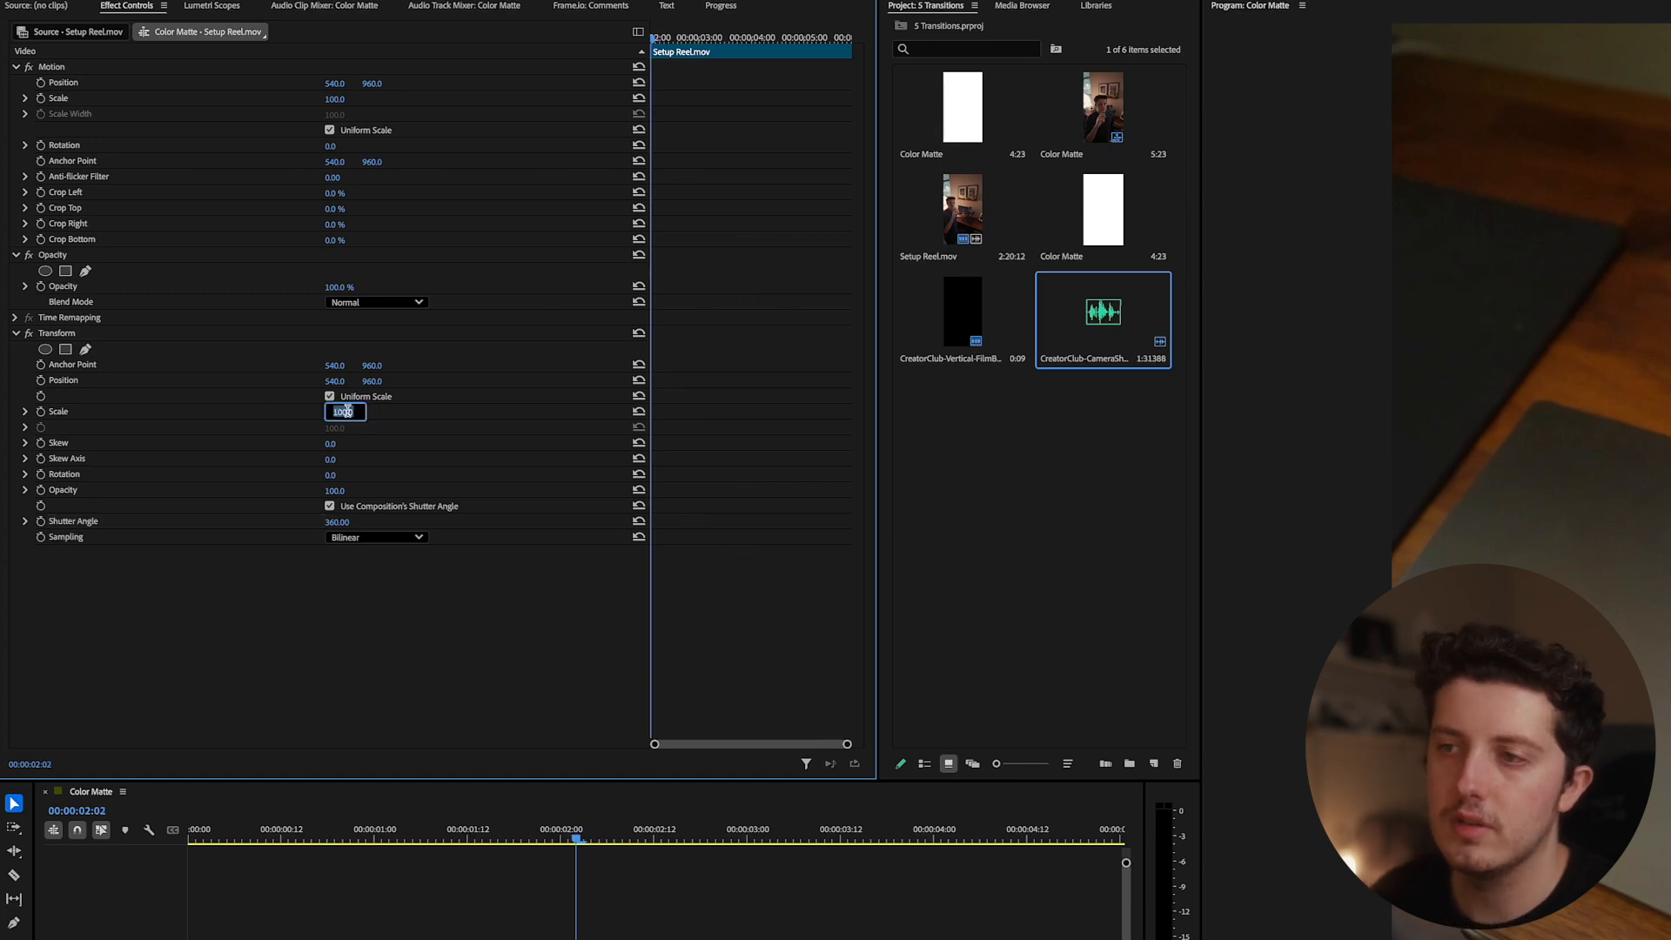
{"action": "type", "text": "1"}
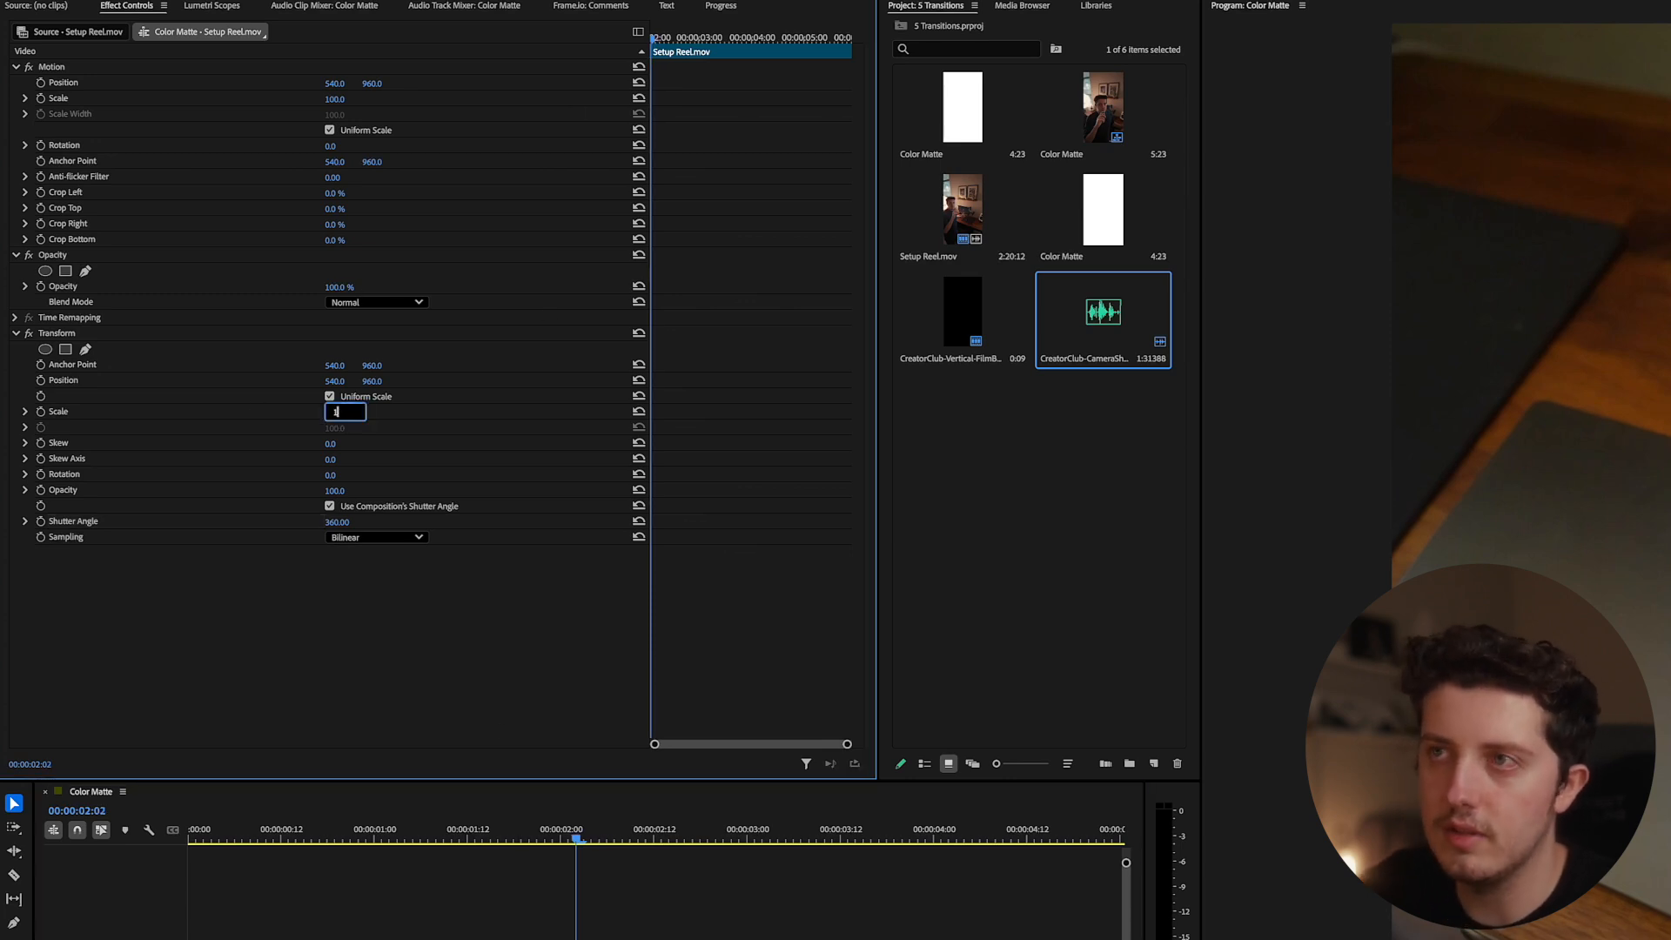
{"action": "type", "text": "180"}
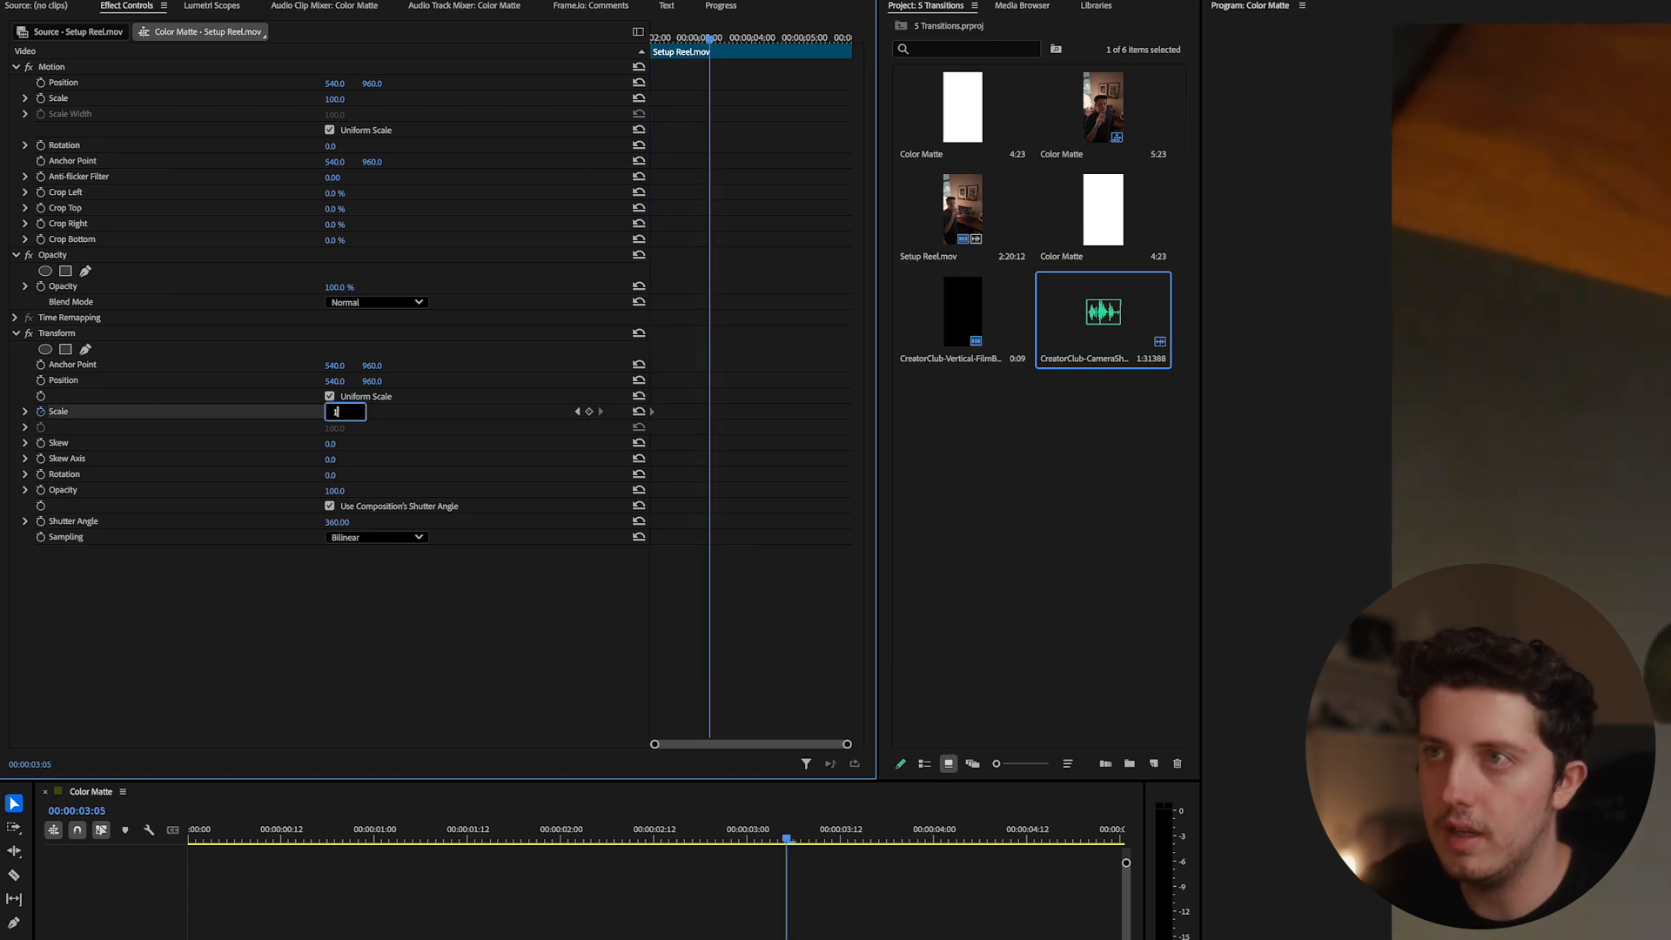
{"action": "right_click", "coordinate": [708, 413]}
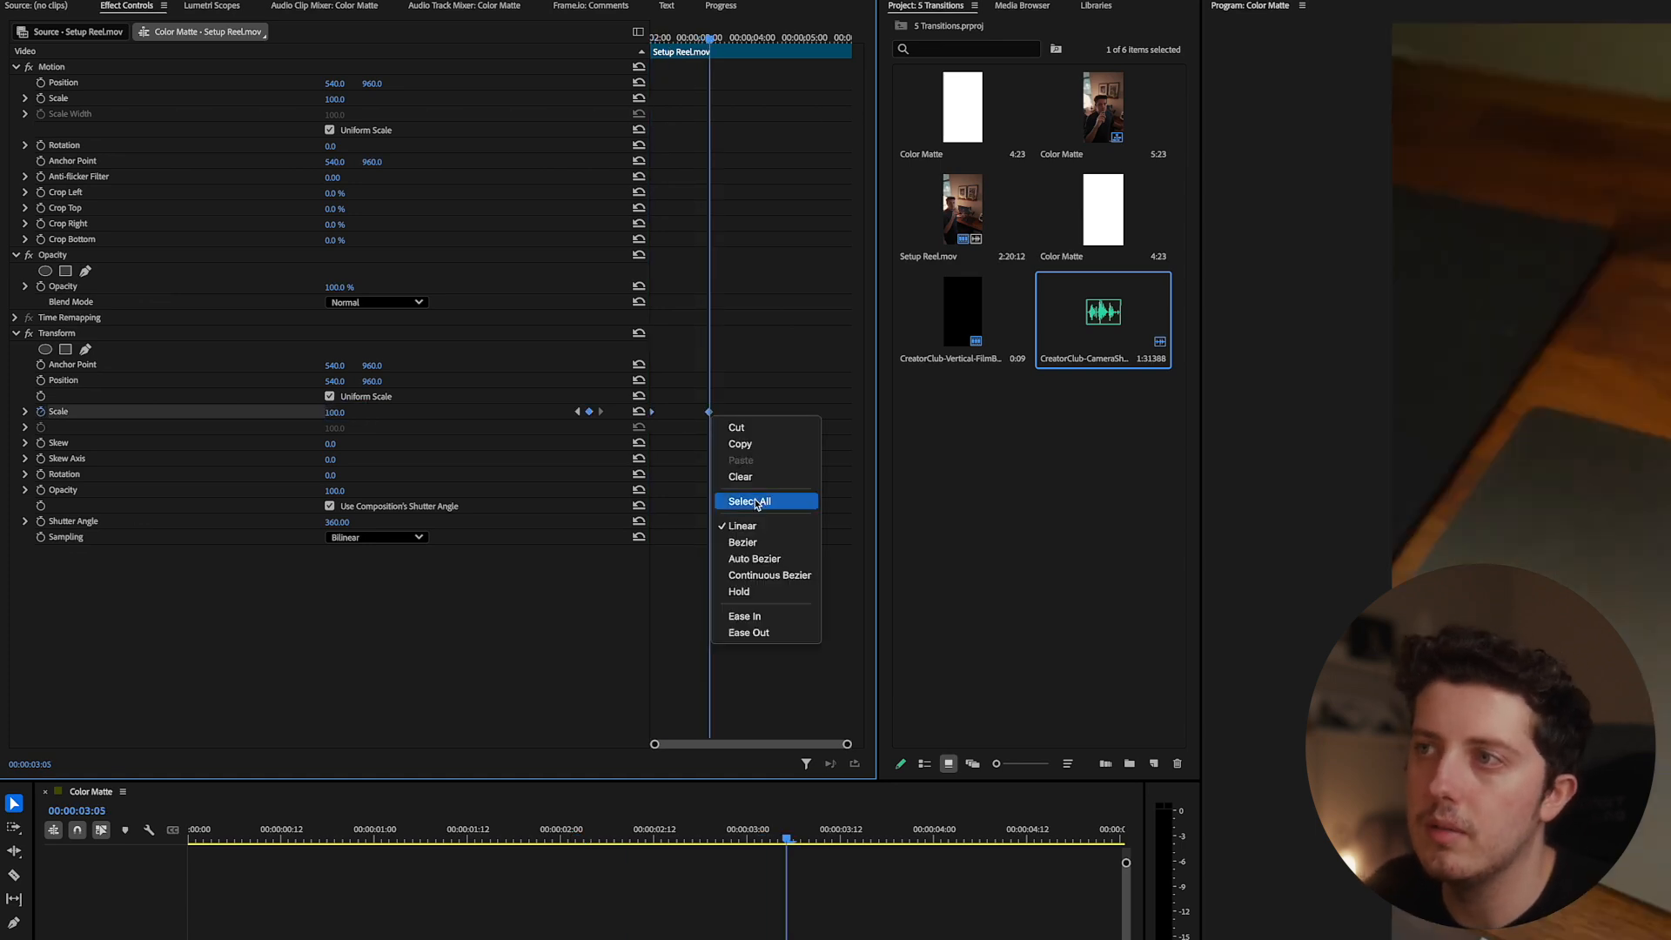
{"action": "left_click", "coordinate": [752, 501]}
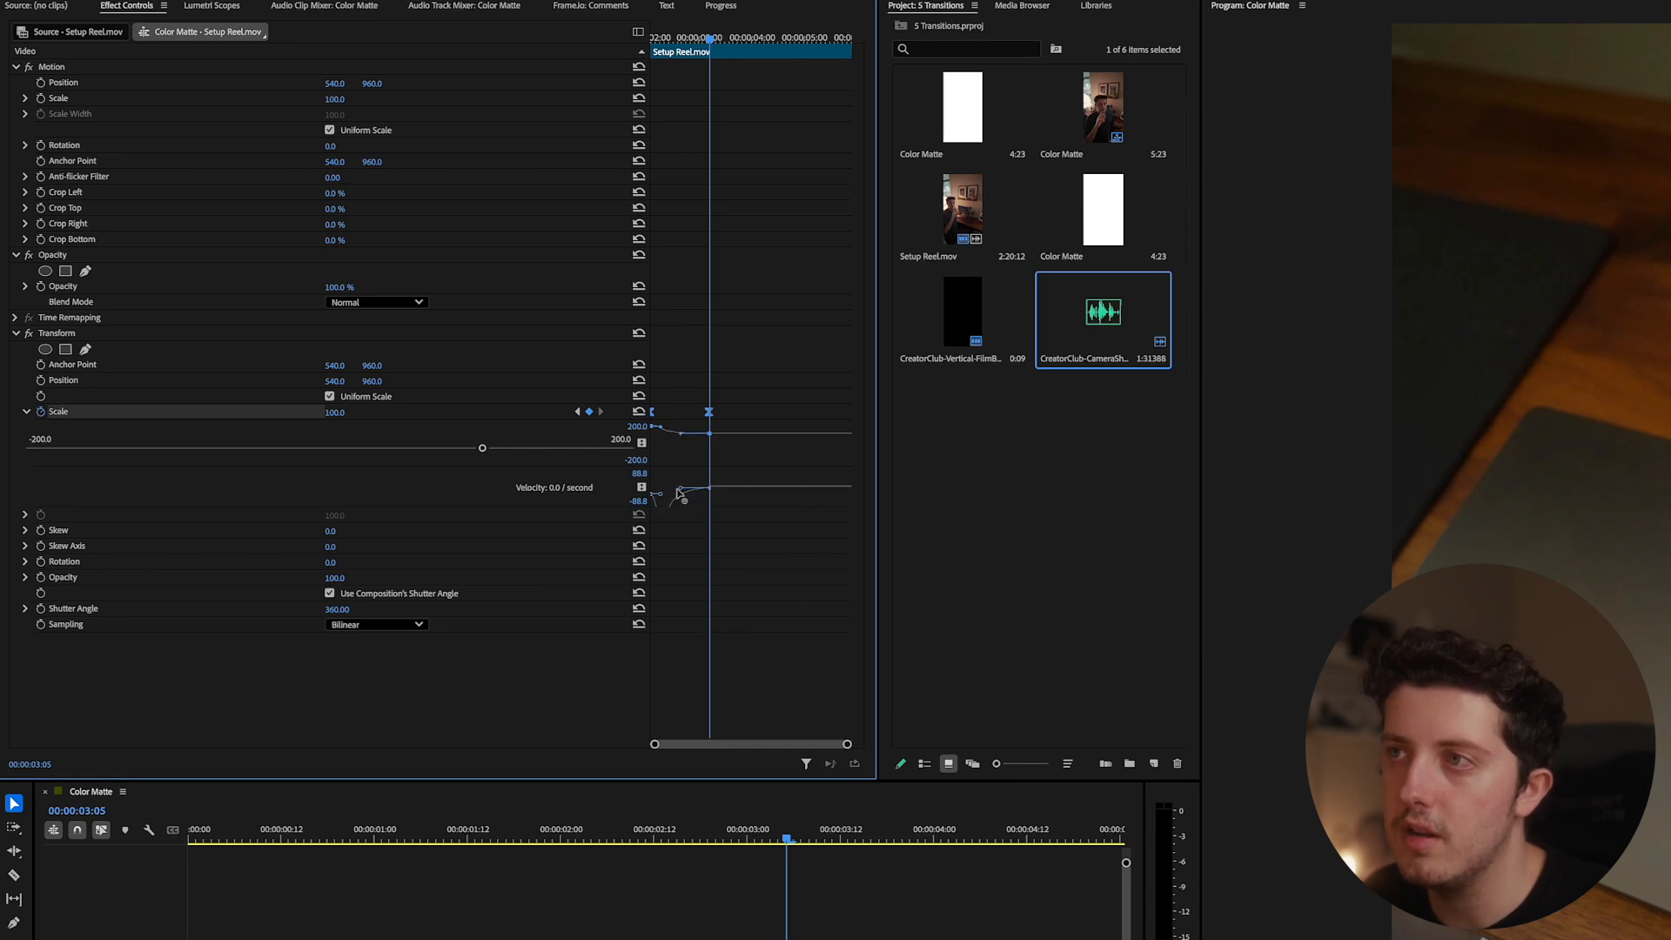
{"action": "left_click_drag", "start_coordinate": [682, 492], "coordinate": [671, 498]}
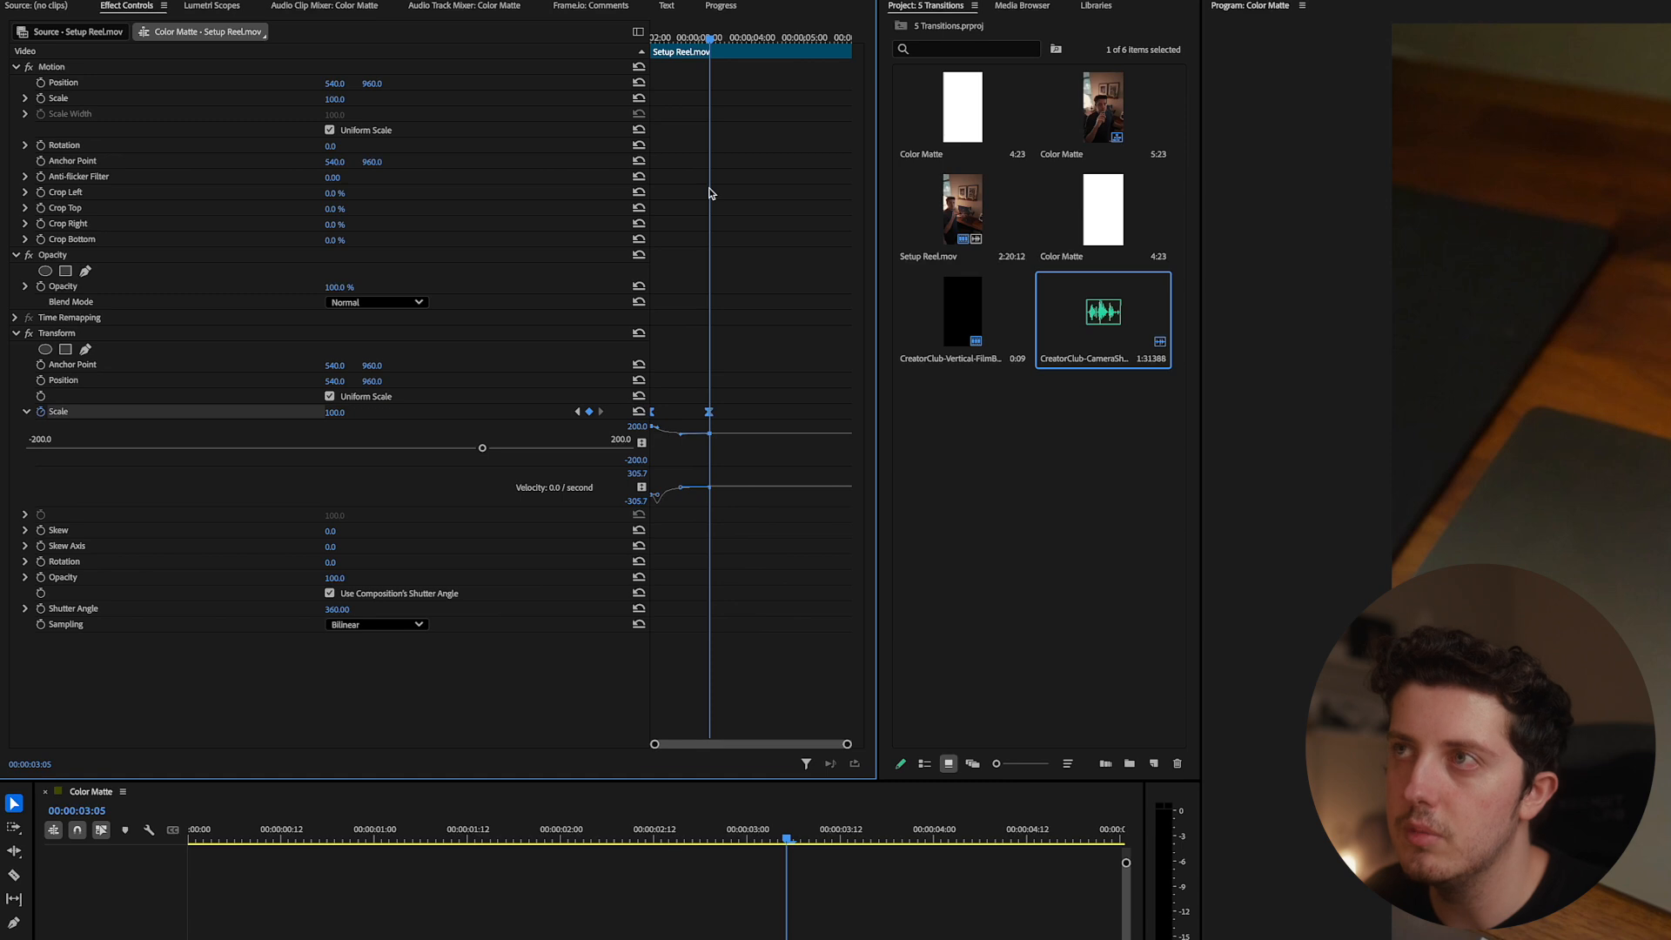
{"action": "mouse_move", "coordinate": [673, 836]}
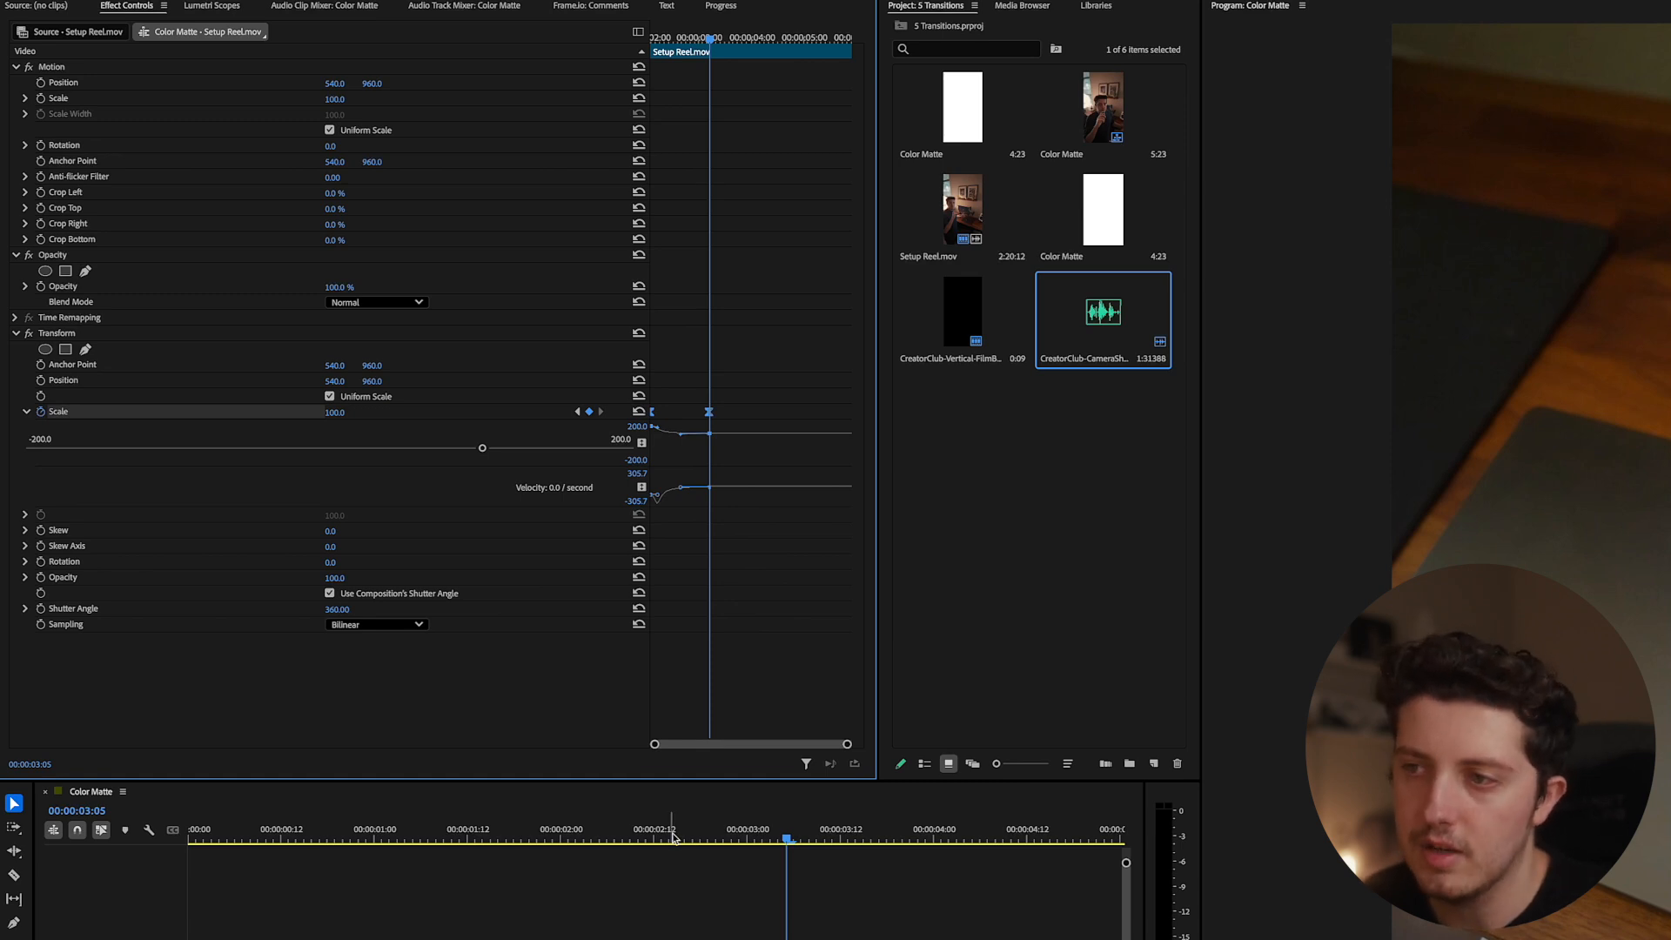